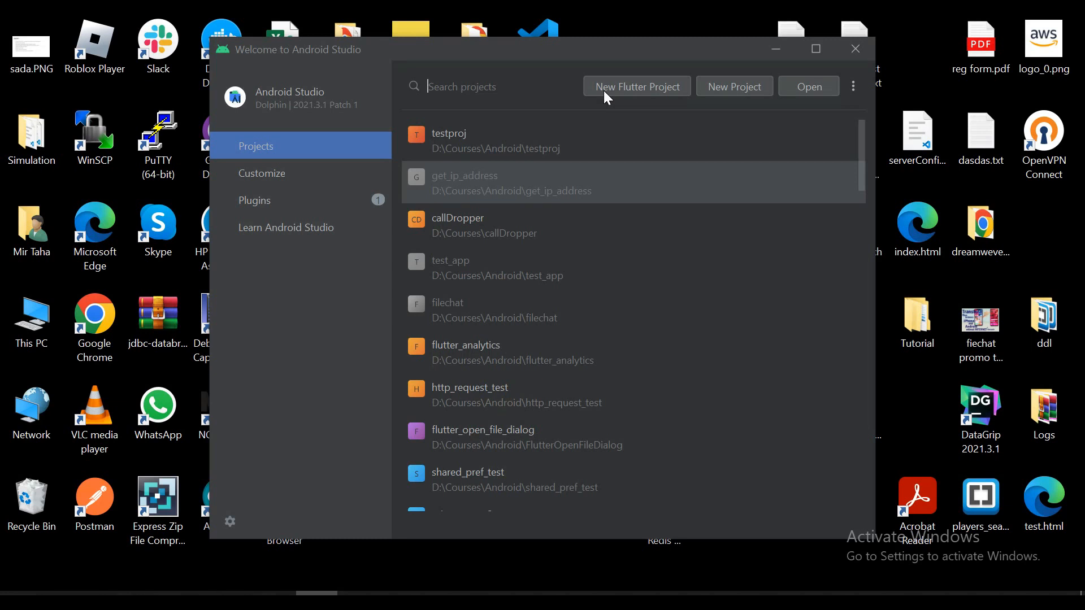
{"action": "mouse_move", "coordinate": [698, 277]}
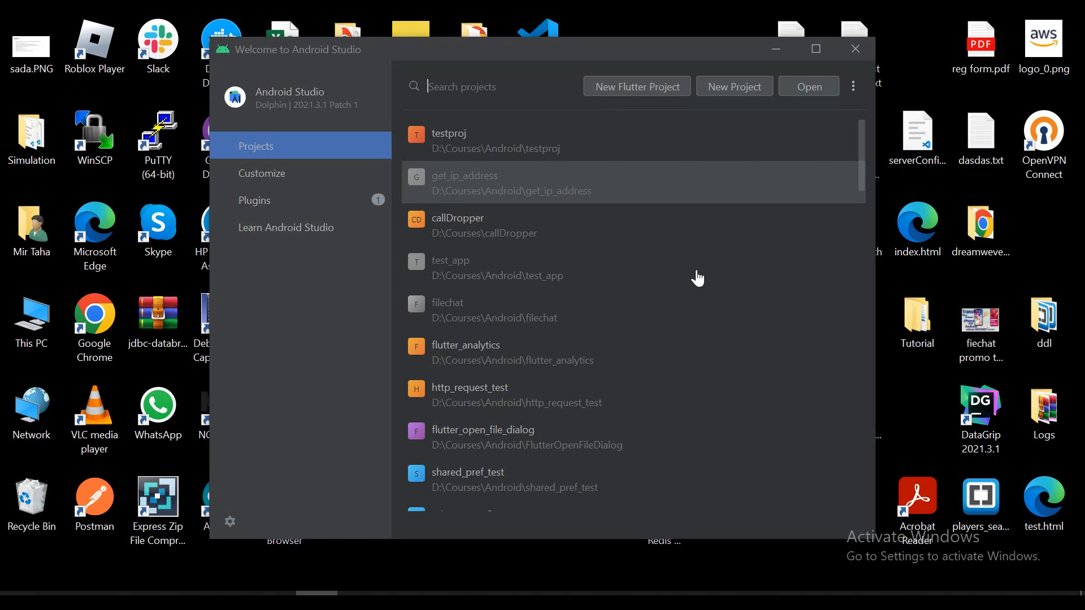
Step: Choose New Flutter Project on the Welcome screen, with the Flutter SDK path prefilled
{"action": "left_click", "coordinate": [635, 86]}
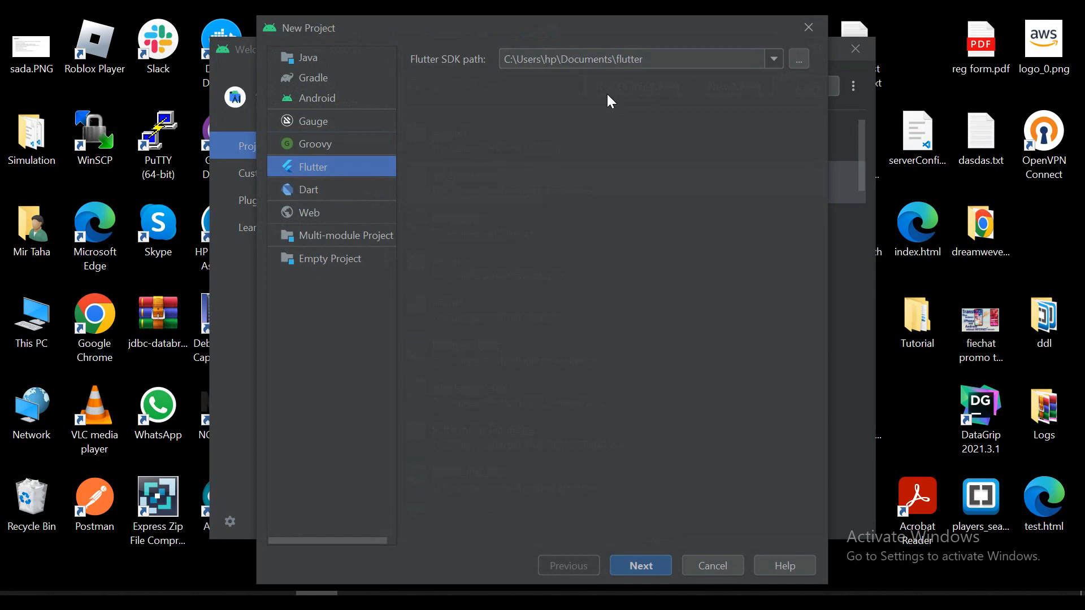
{"action": "mouse_move", "coordinate": [616, 589]}
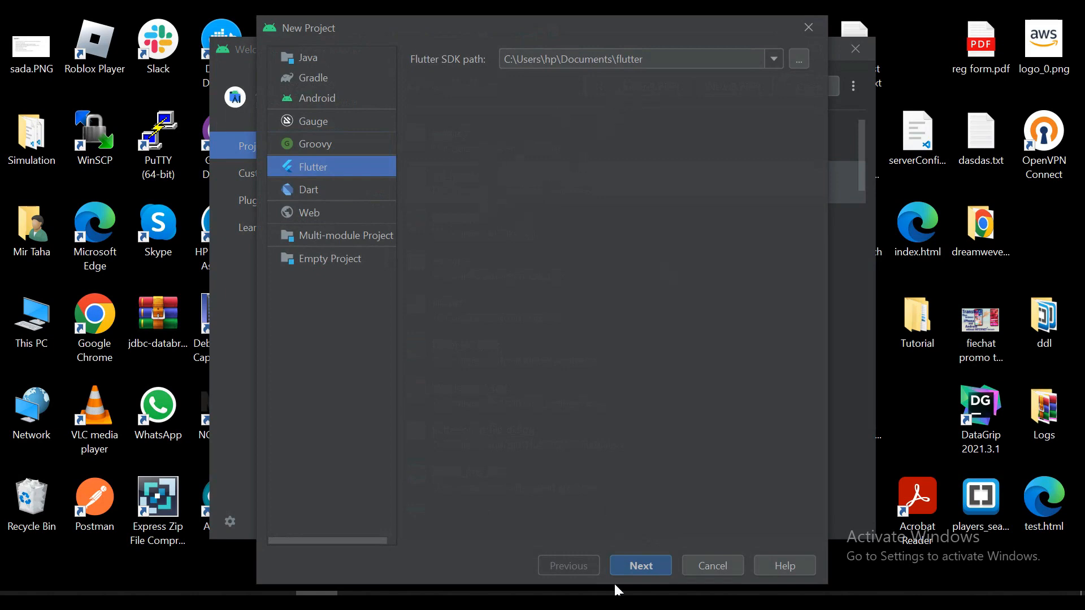
Step: Name the project 'jsonfilepicker', select Java as the Android language, and finish the wizard
{"action": "left_click", "coordinate": [638, 565]}
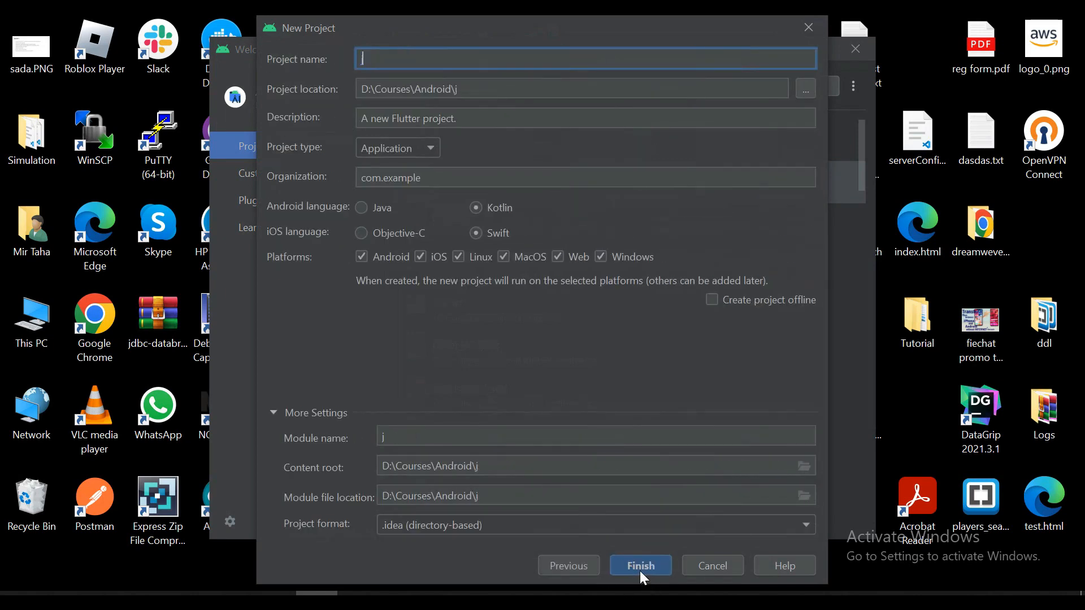
{"action": "type", "text": "sonfilep"}
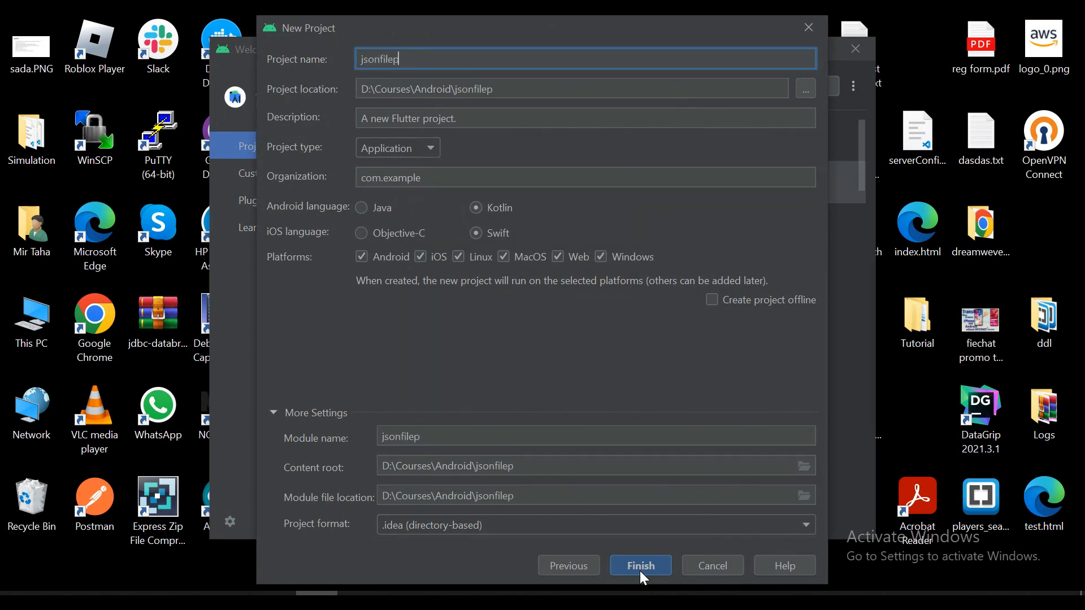
{"action": "type", "text": "icker"}
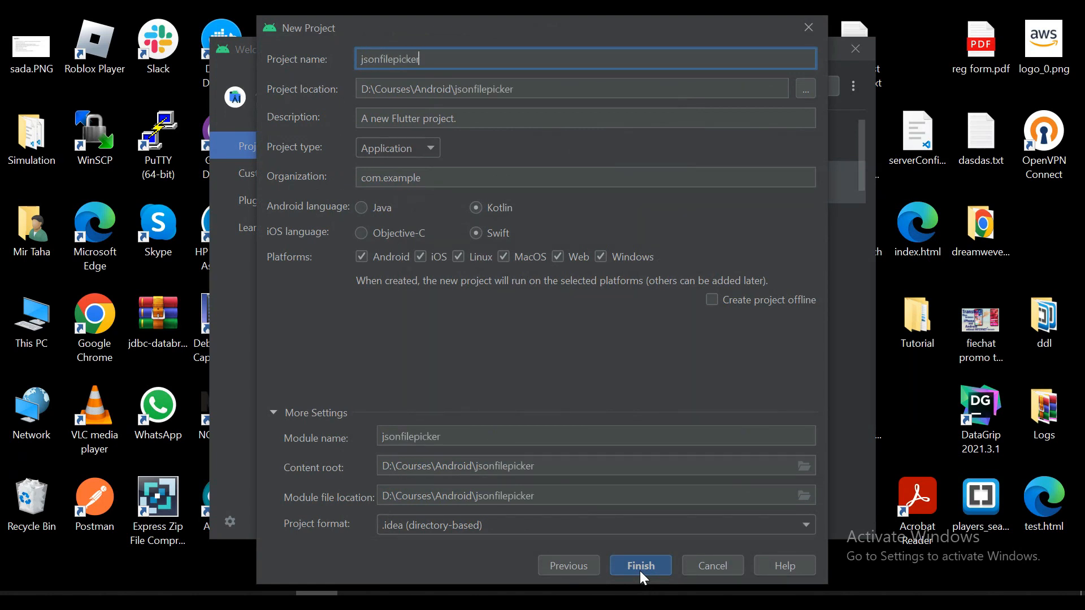
{"action": "mouse_move", "coordinate": [651, 576]}
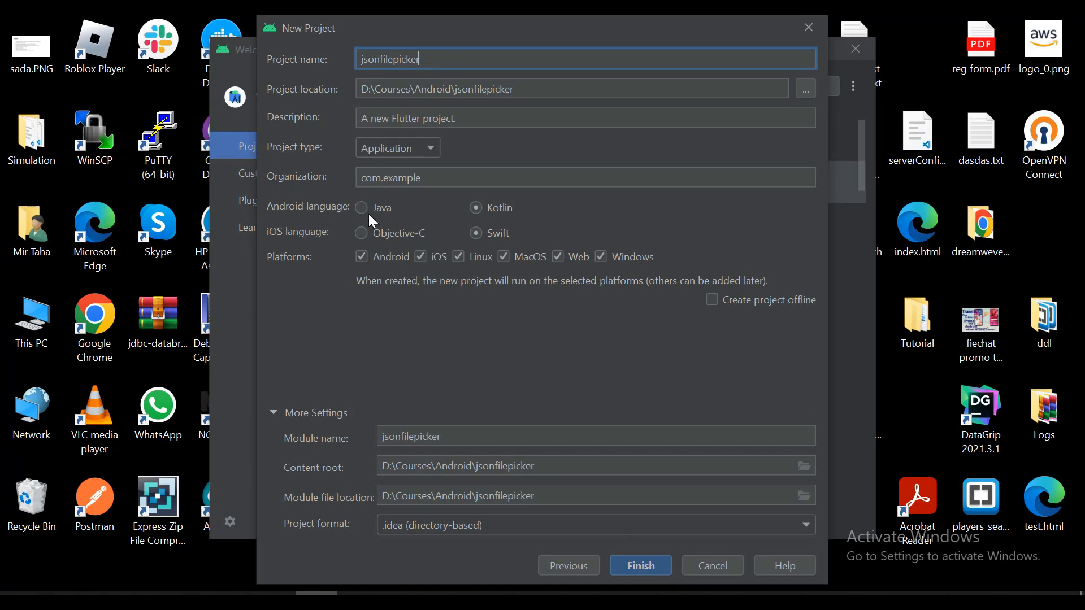
{"action": "left_click", "coordinate": [361, 208]}
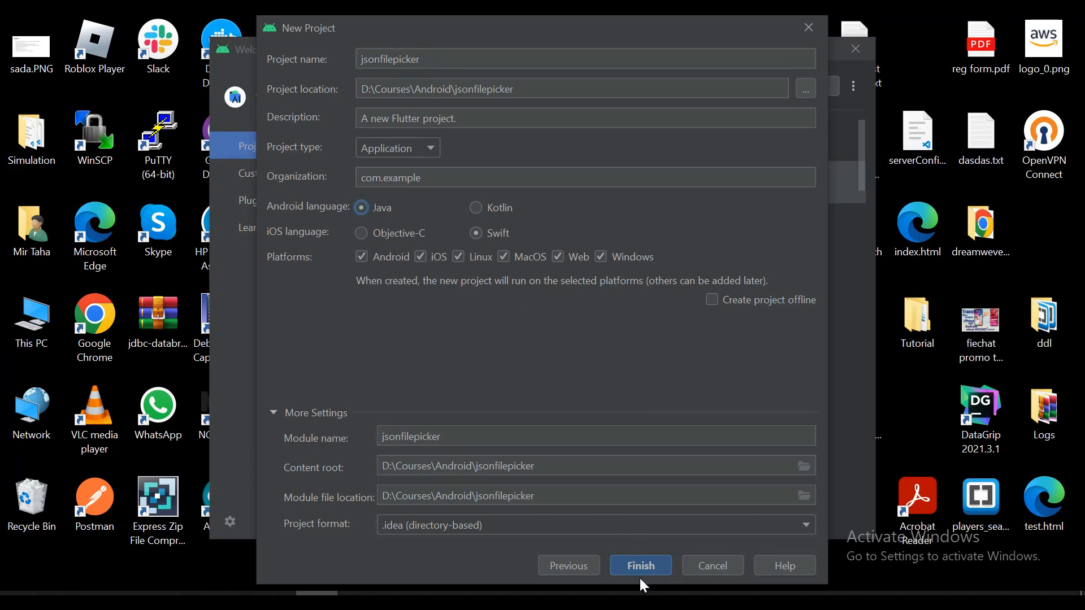
{"action": "left_click", "coordinate": [639, 565]}
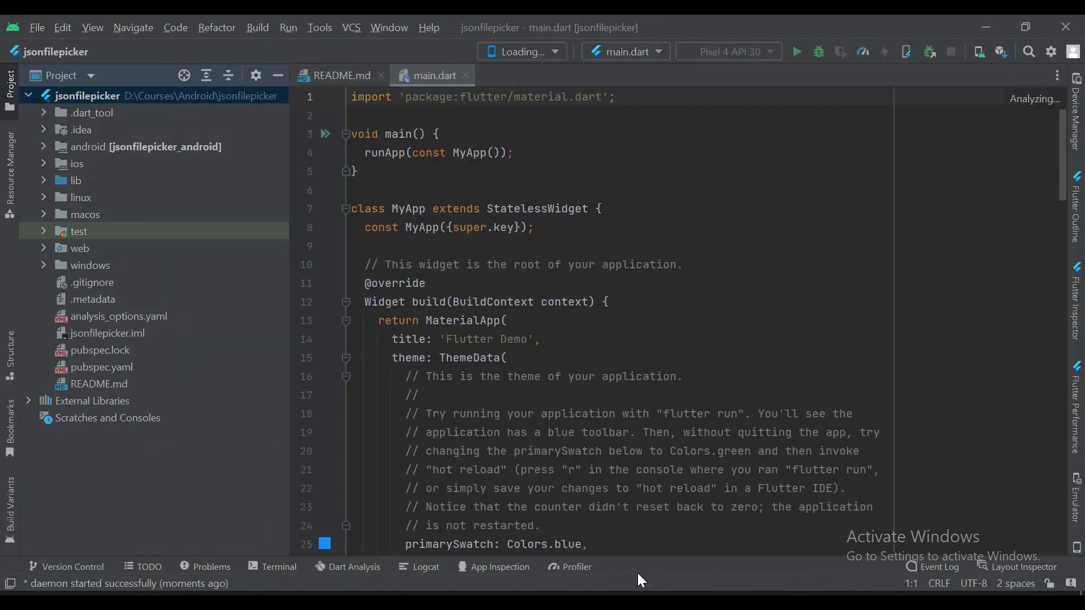
Step: Scroll through the default main.dart and run the counter demo on the Pixel 4 emulator
{"action": "scroll", "scroll_direction": "down", "scroll_amount": 3}
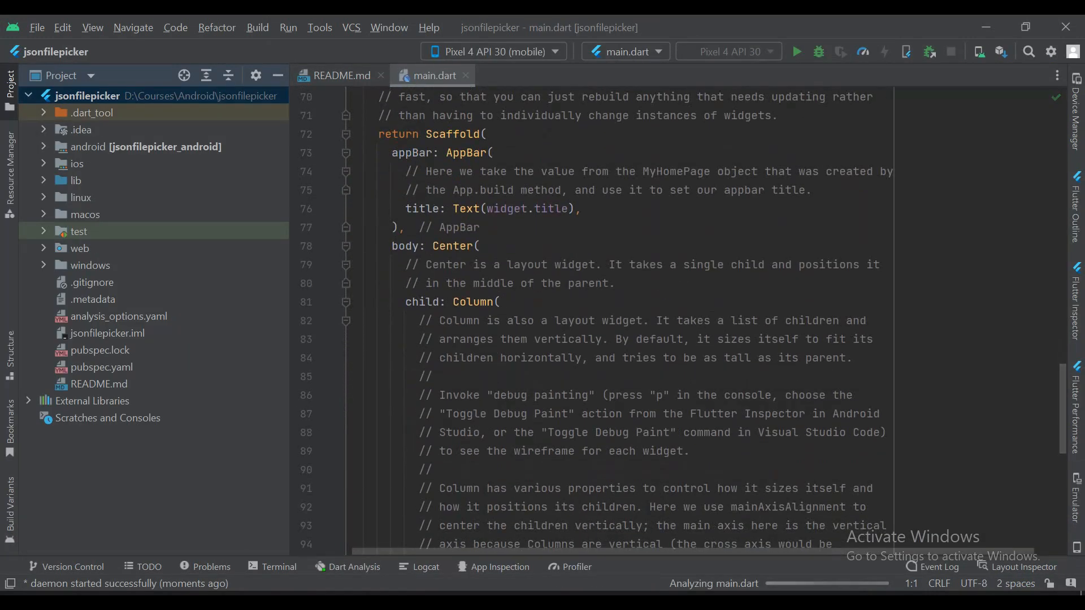
{"action": "scroll", "scroll_direction": "down", "scroll_amount": 3}
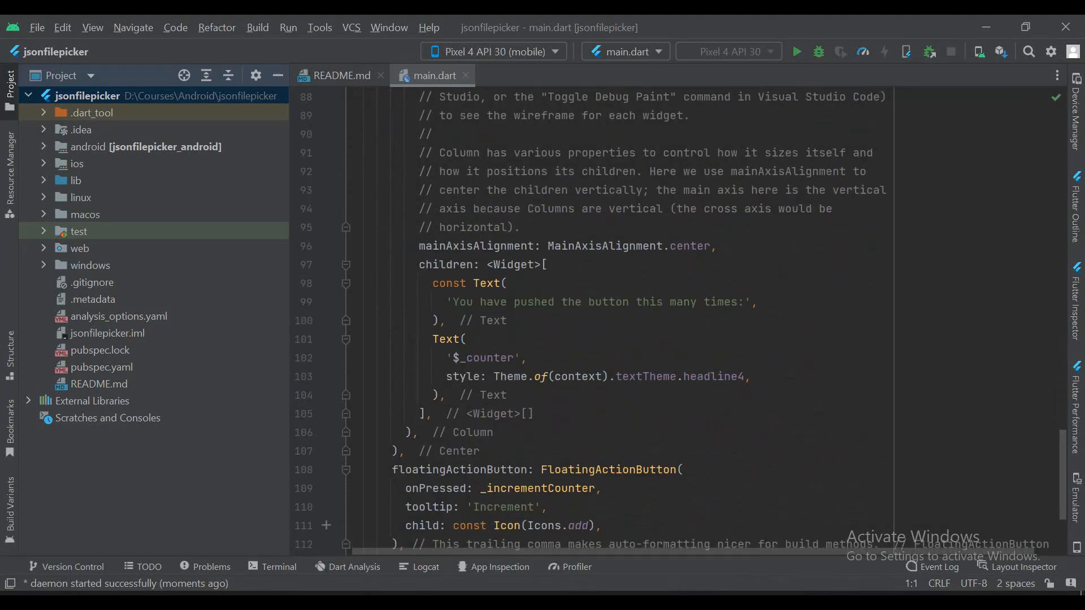
{"action": "mouse_move", "coordinate": [796, 52]}
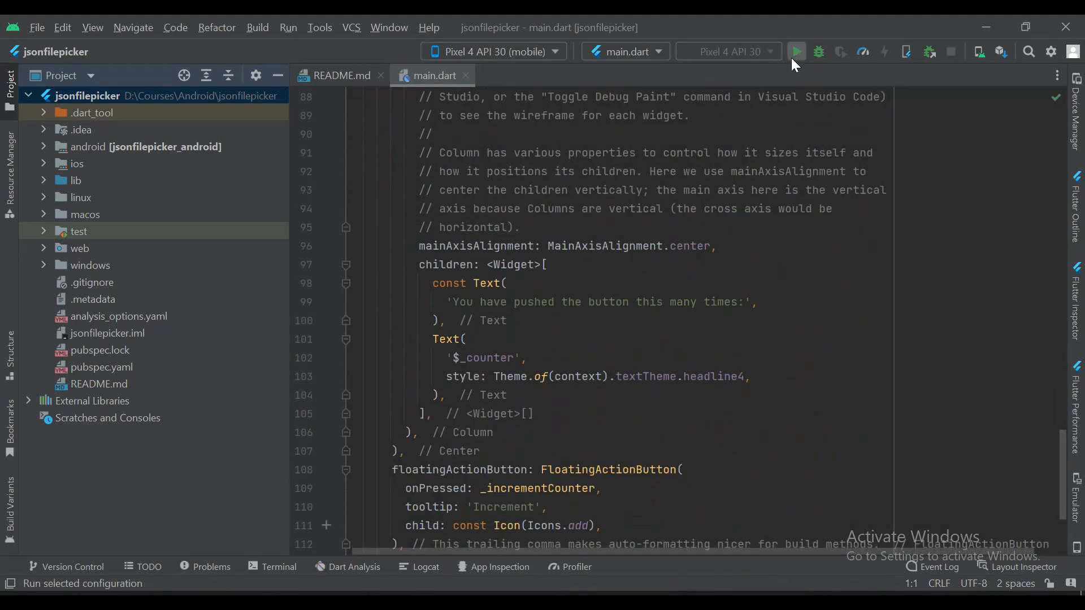
{"action": "left_click", "coordinate": [795, 52]}
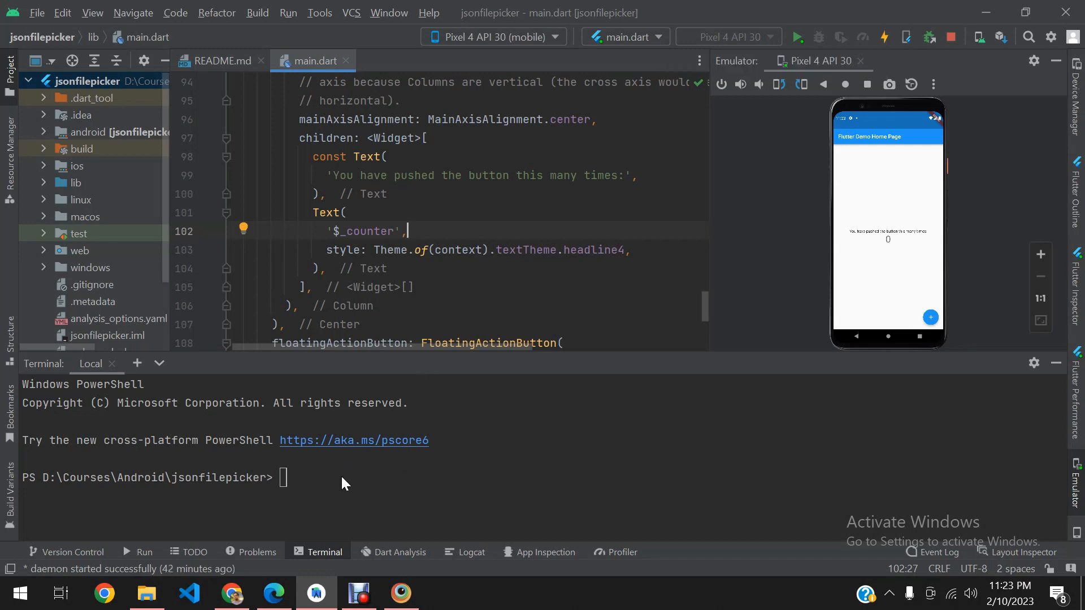
Step: Run 'flutter pub add file_picker' in the terminal and review the dependency changes
{"action": "type", "text": "flu"}
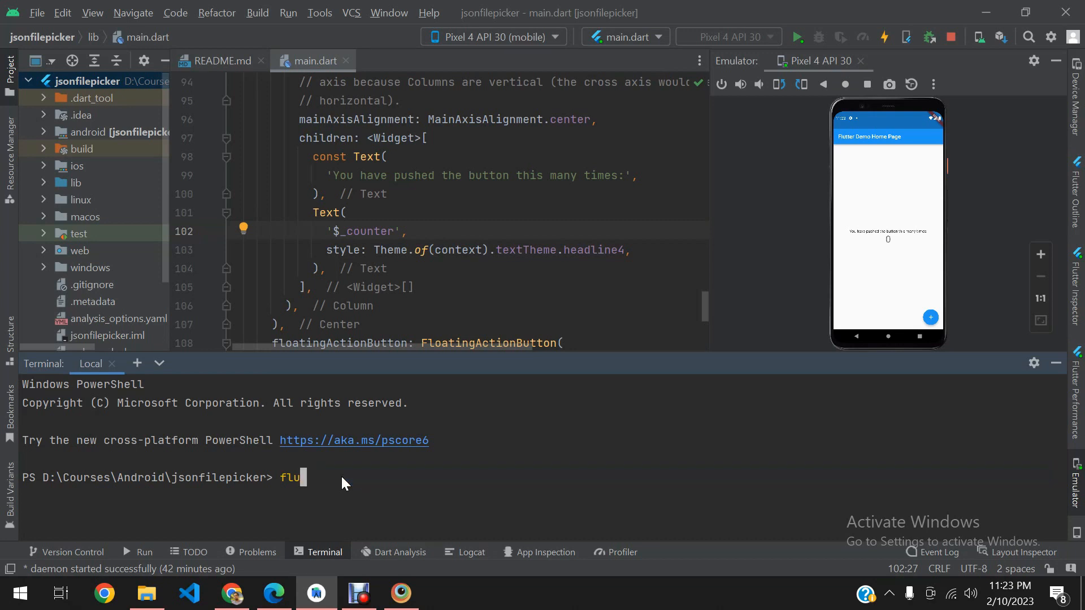
{"action": "type", "text": "tt"}
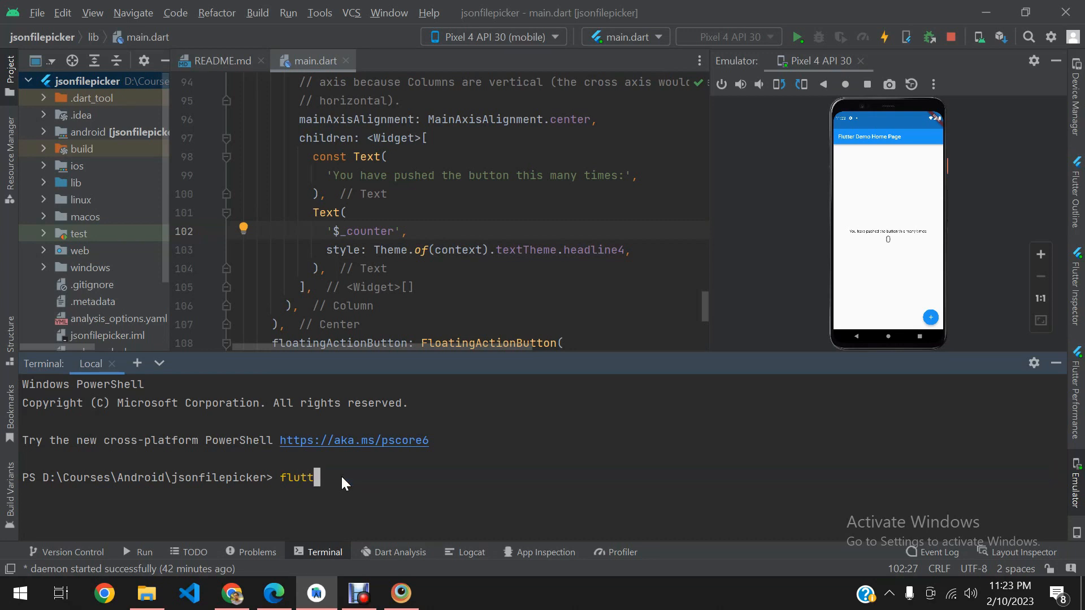
{"action": "type", "text": "er pub"}
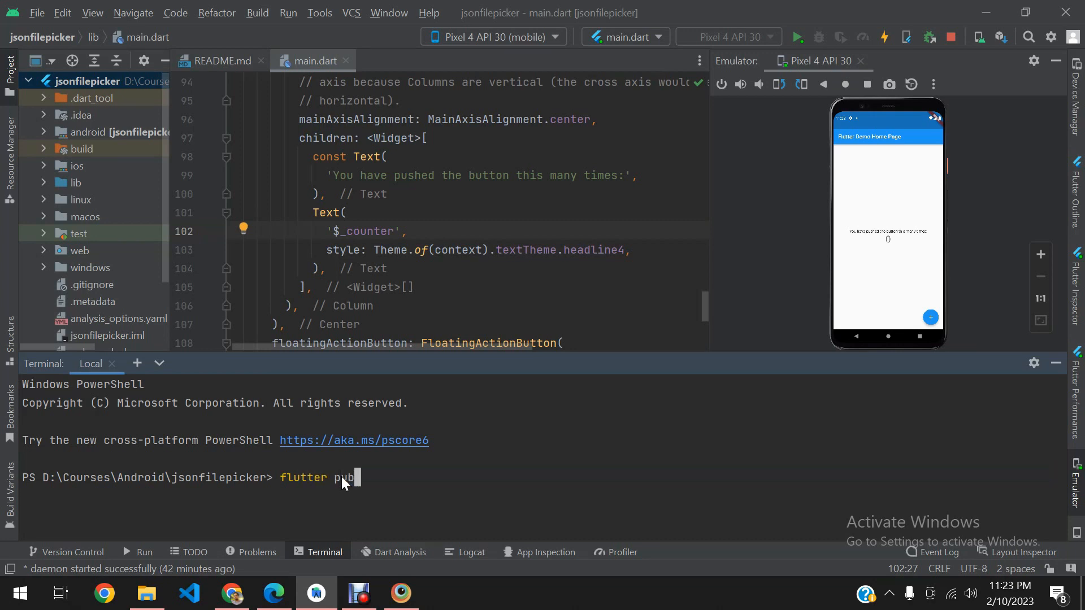
{"action": "type", "text": "add"}
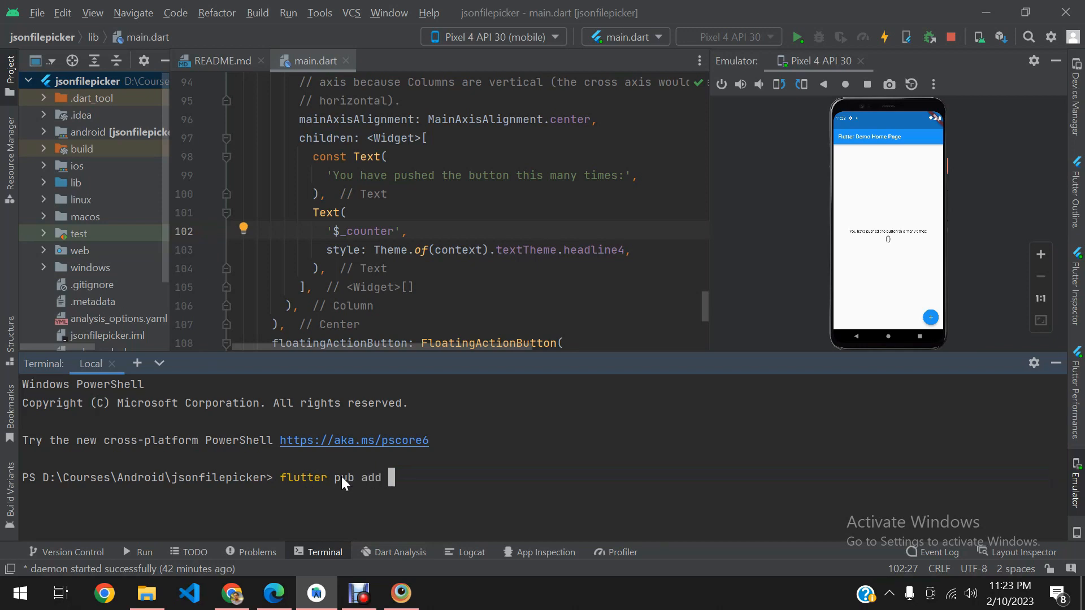
{"action": "type", "text": "file_"}
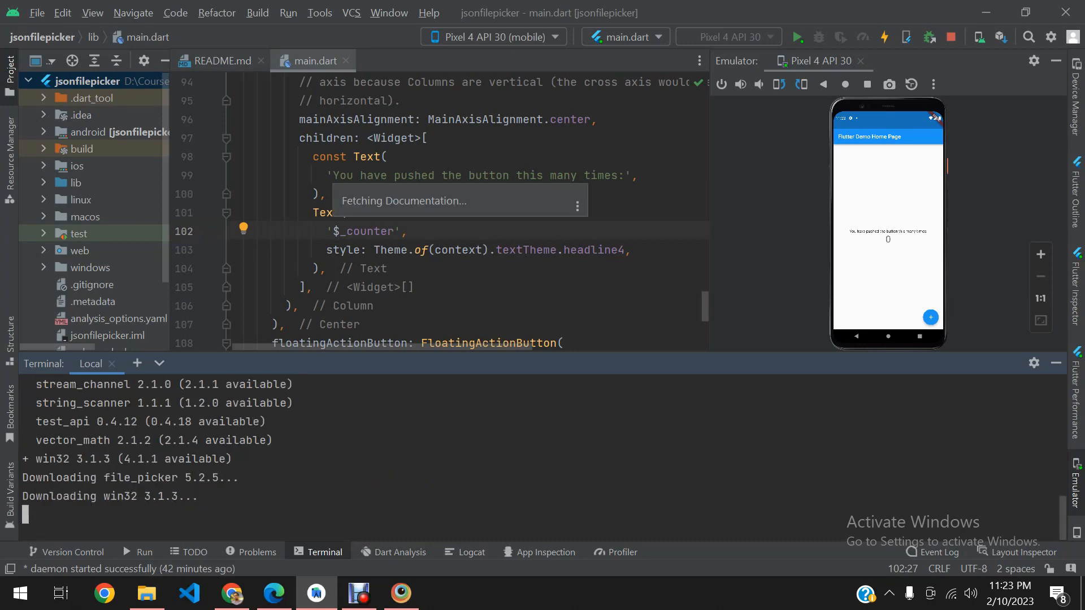
{"action": "scroll", "scroll_direction": "up", "scroll_amount": 3}
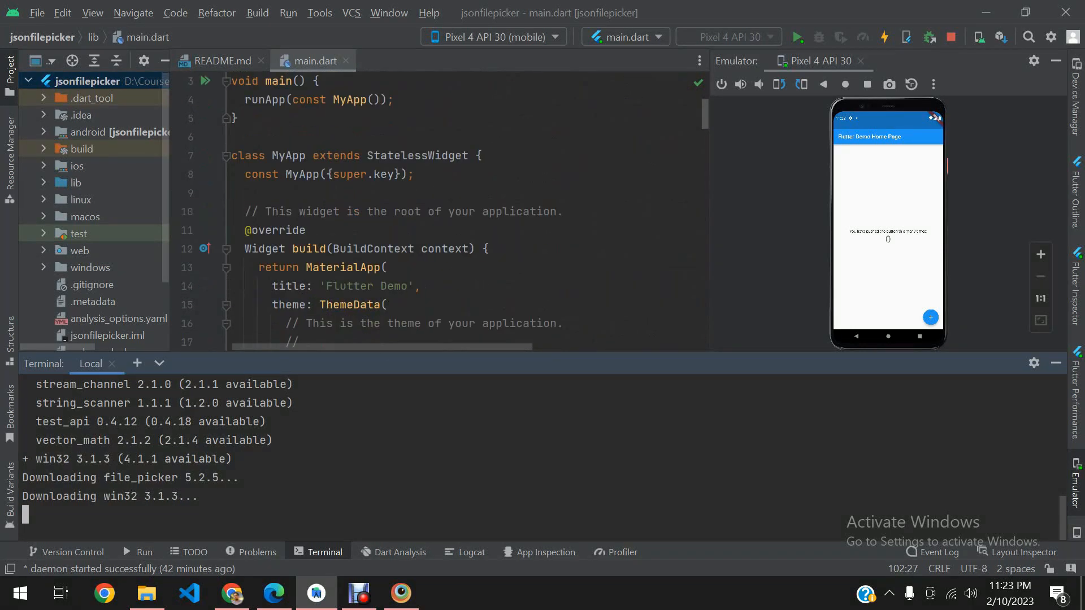
{"action": "scroll", "scroll_direction": "down", "scroll_amount": 3}
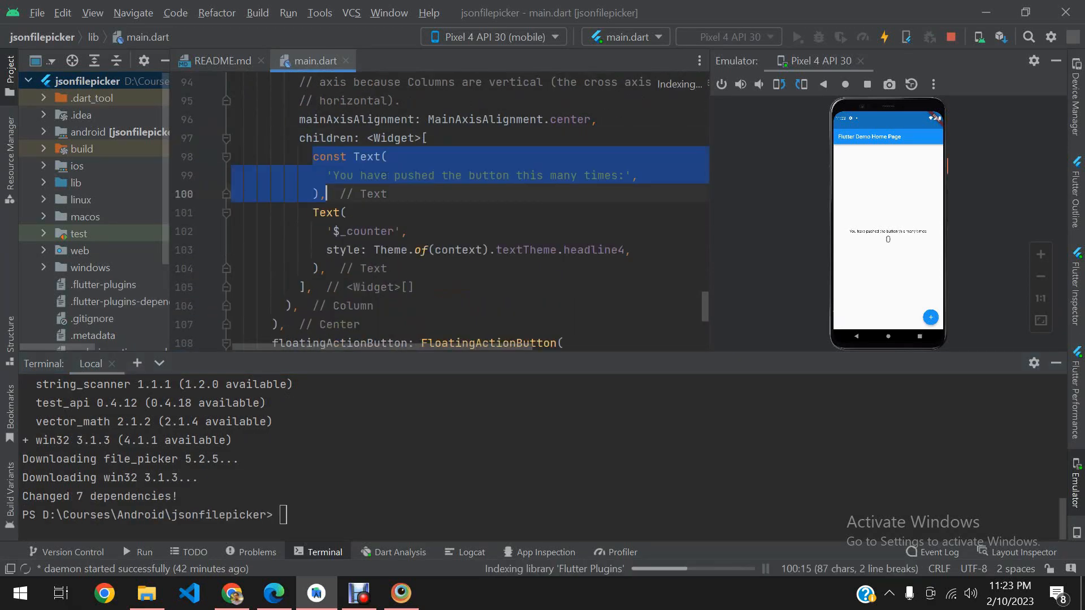
Step: Replace the counter caption with a headline4 Text showing $_text, declaring a _text1 field
{"action": "key", "text": "Delete"}
{"action": "type", "text": "'$_text"}
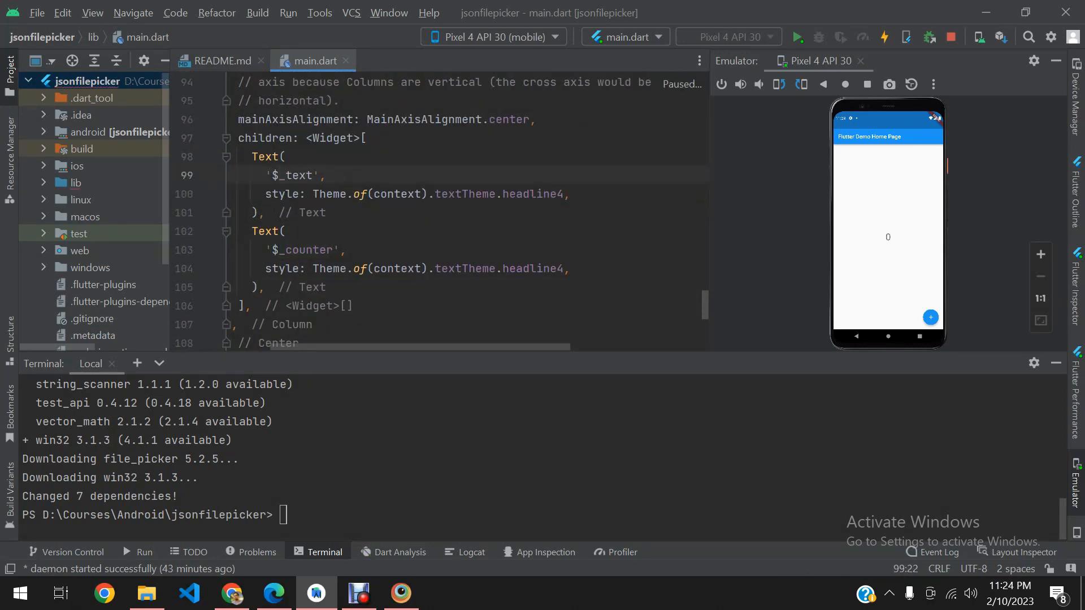
{"action": "type", "text": "1 = '';"}
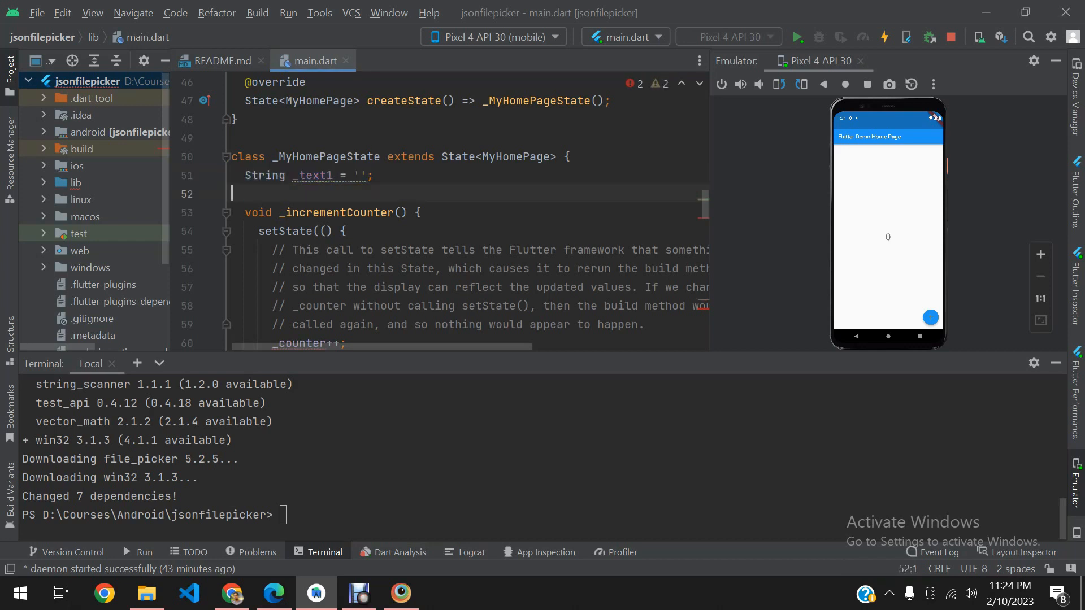
Step: Declare String _text2 = '' and show $_text2 in a headline4 Text, removing _incrementCounter
{"action": "type", "text": "String _text2 = '';"}
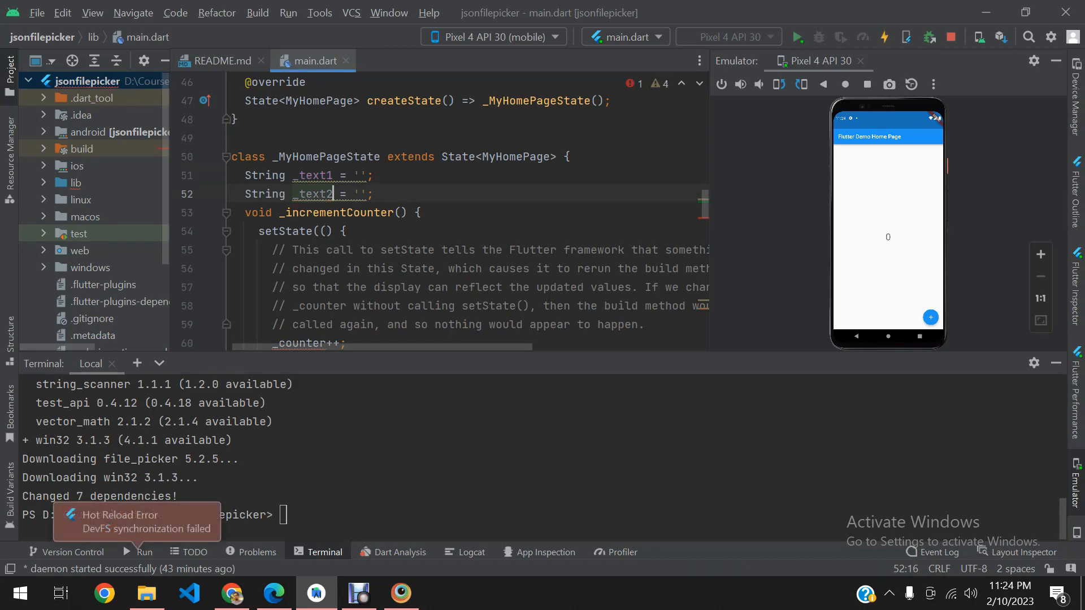
{"action": "left_click", "coordinate": [259, 194]}
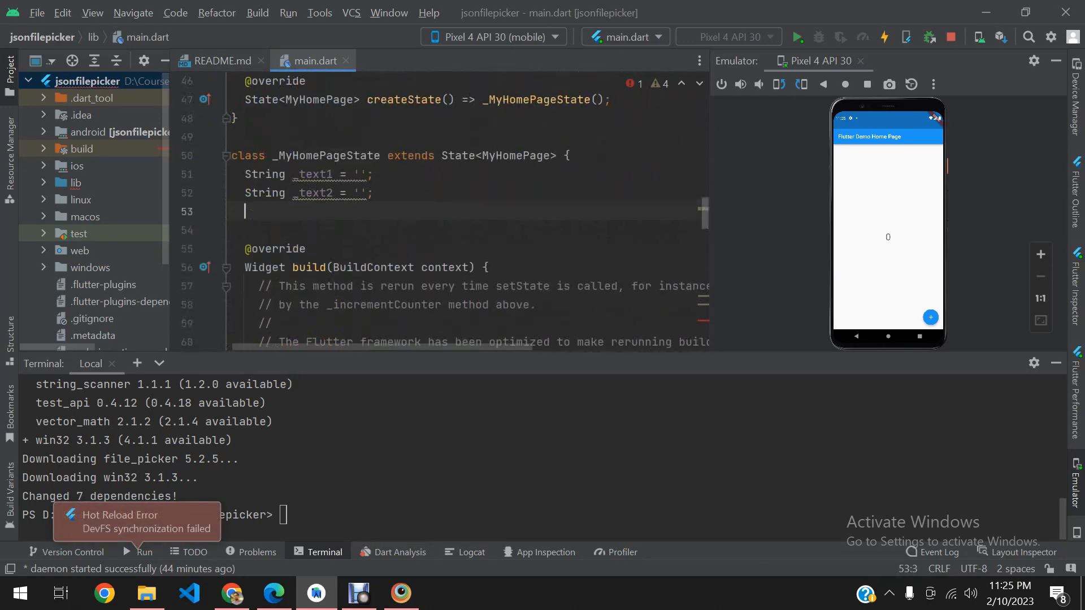
{"action": "scroll", "scroll_direction": "down", "scroll_amount": 3}
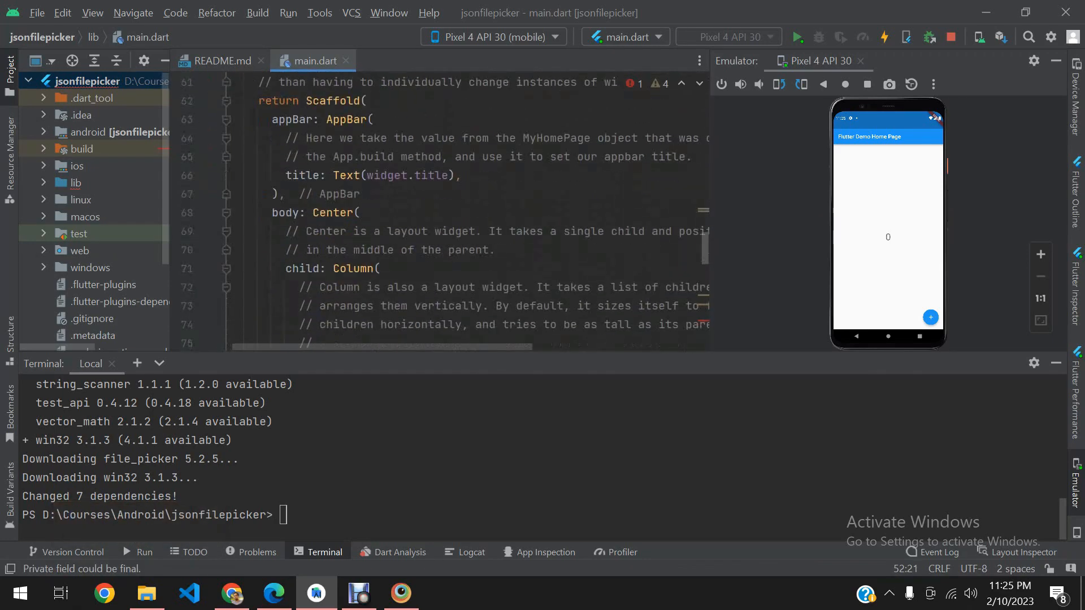
{"action": "scroll", "scroll_direction": "down", "scroll_amount": 3}
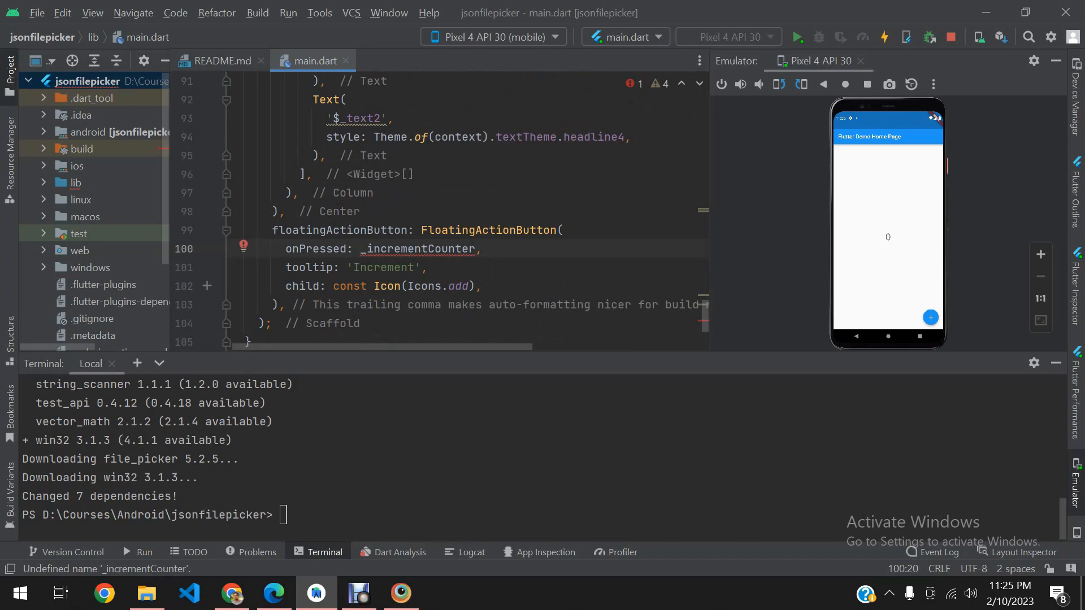
Step: Delete the floatingActionButton block and start a TextButton with an onPressed callback
{"action": "left_click", "coordinate": [360, 249]}
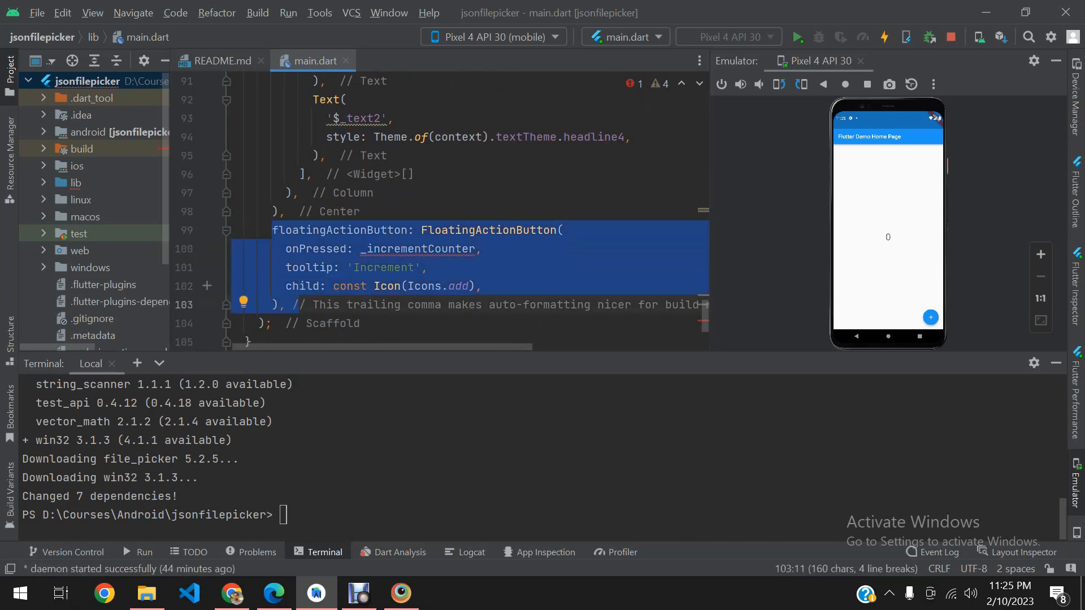
{"action": "key", "text": "Delete"}
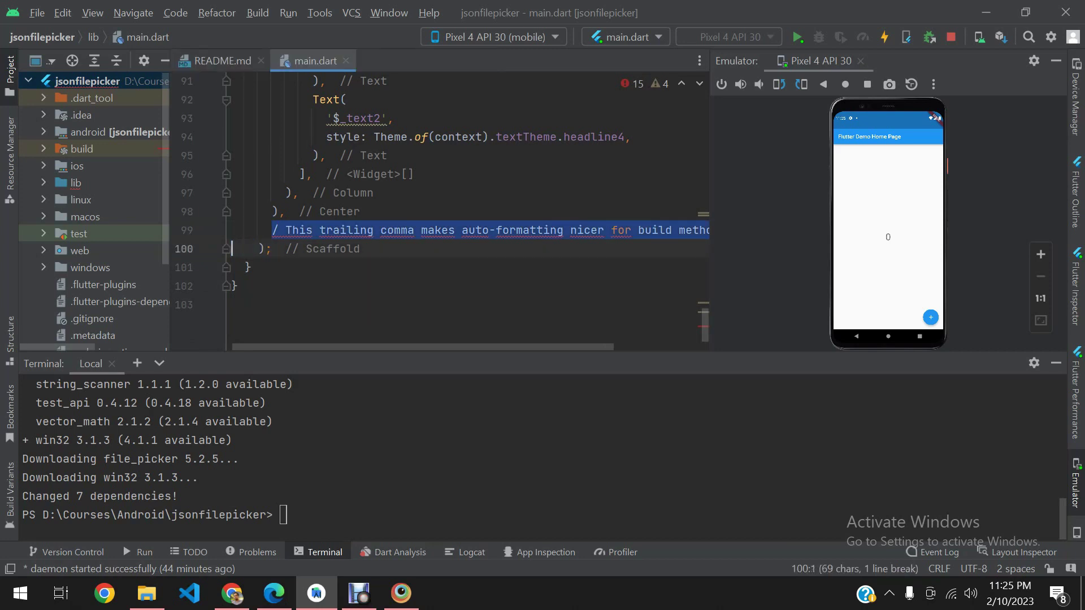
{"action": "type", "text": "Text"}
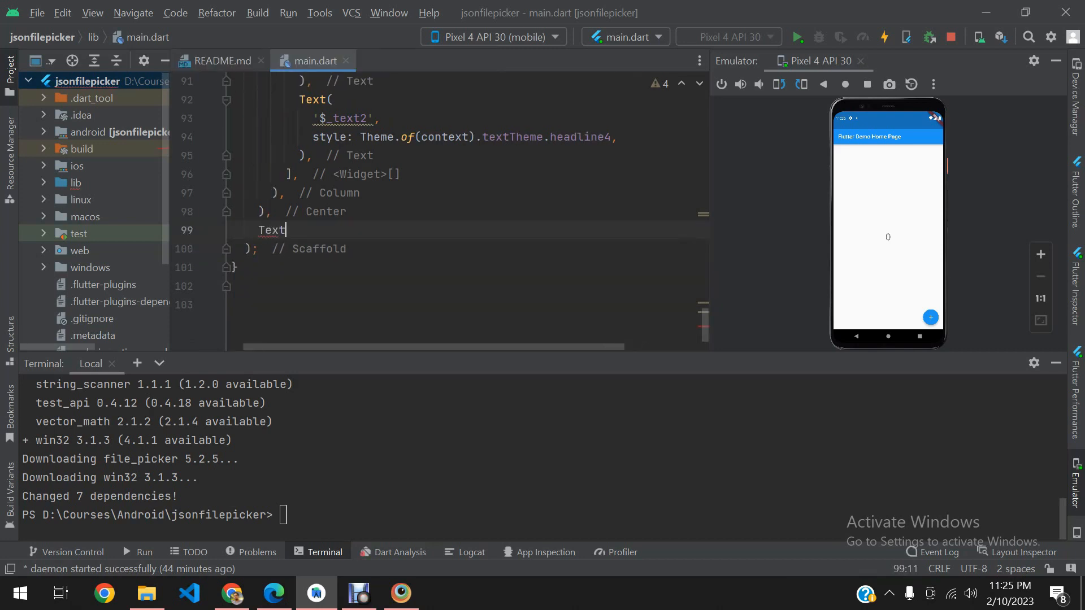
{"action": "type", "text": "Butt"}
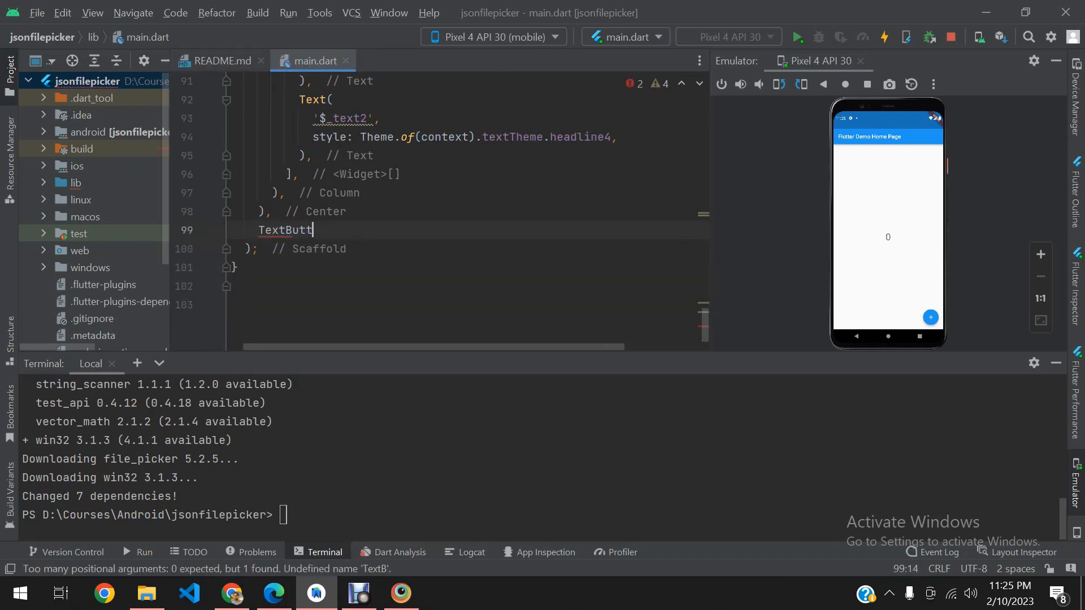
{"action": "type", "text": "on(onPressed: ,"}
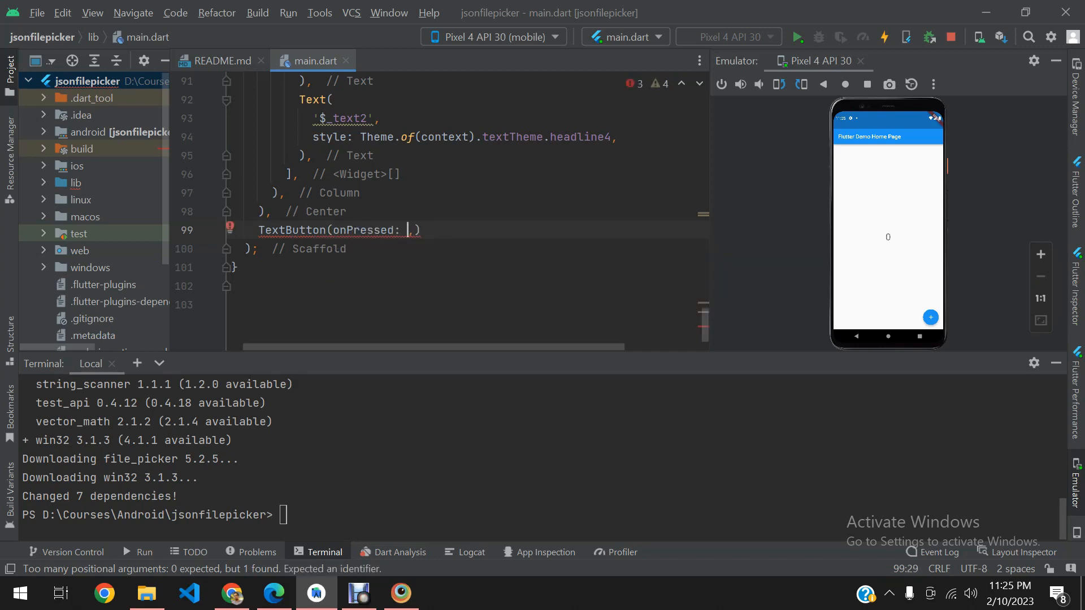
{"action": "type", "text": "()"}
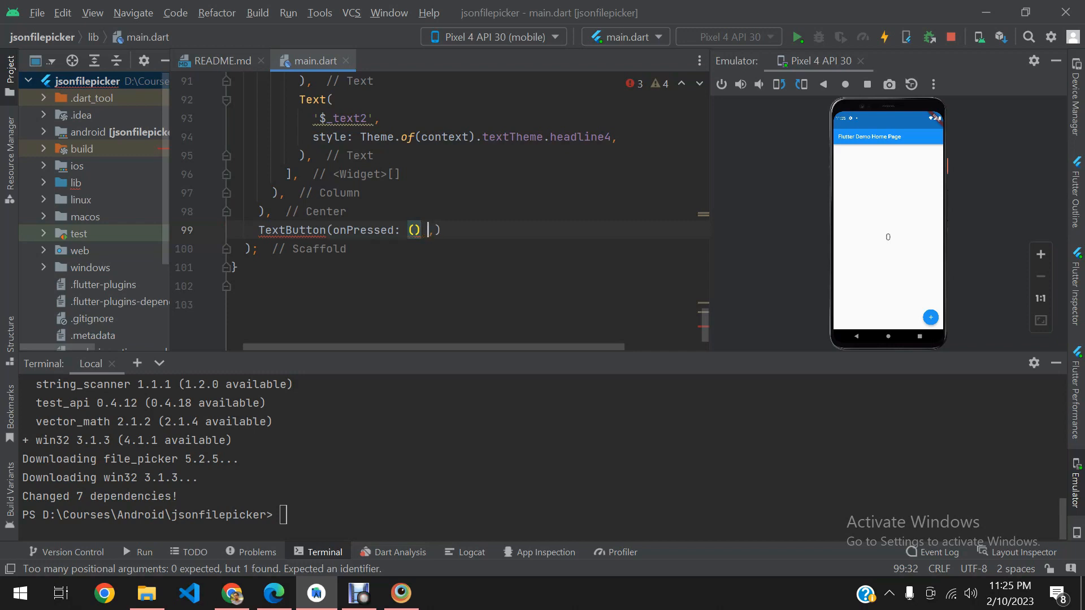
Step: Make the callback async, label the button 'Click ME', and move it into the Column
{"action": "type", "text": "async, child: Text("}
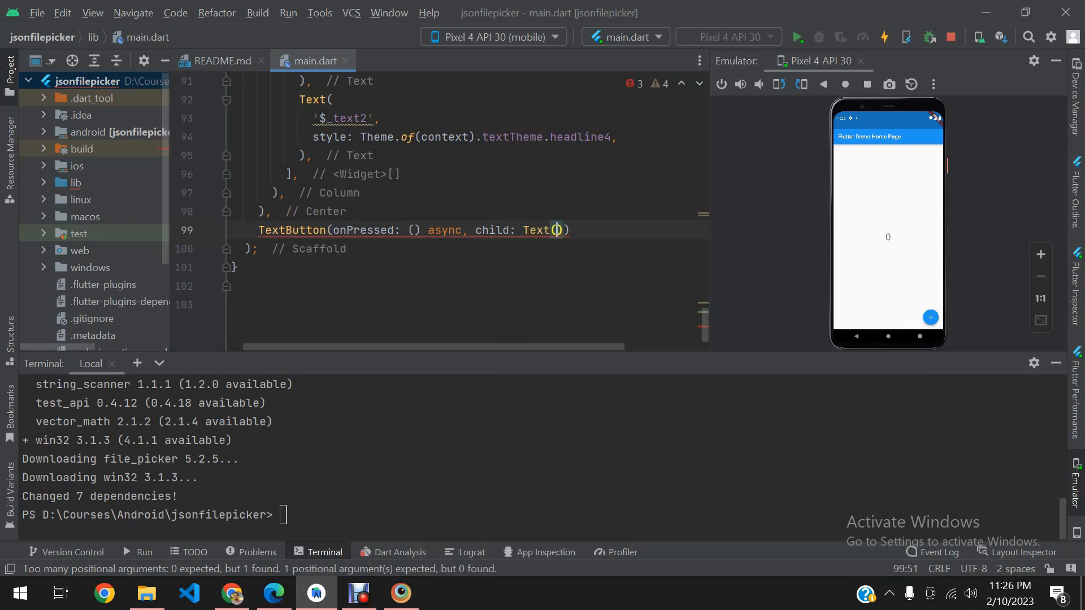
{"action": "type", "text": "'"}
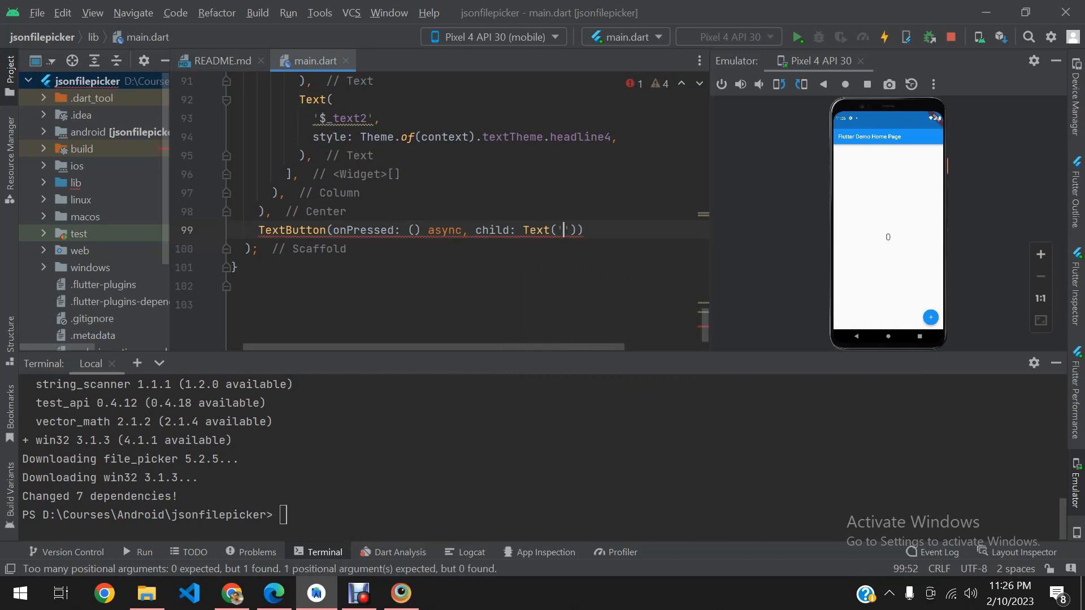
{"action": "type", "text": "Click ME"}
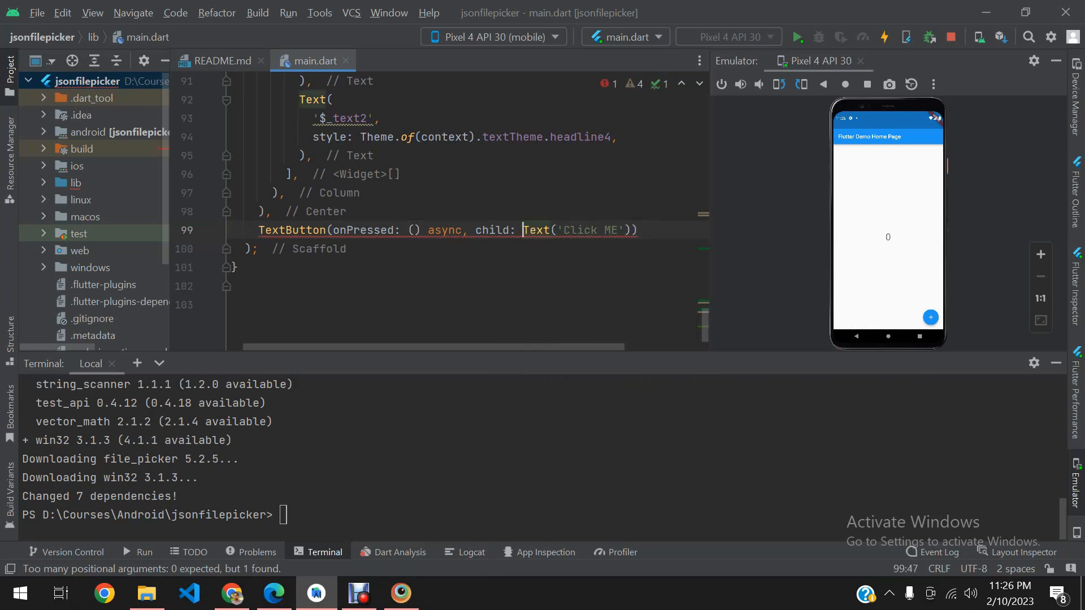
{"action": "type", "text": "{"}
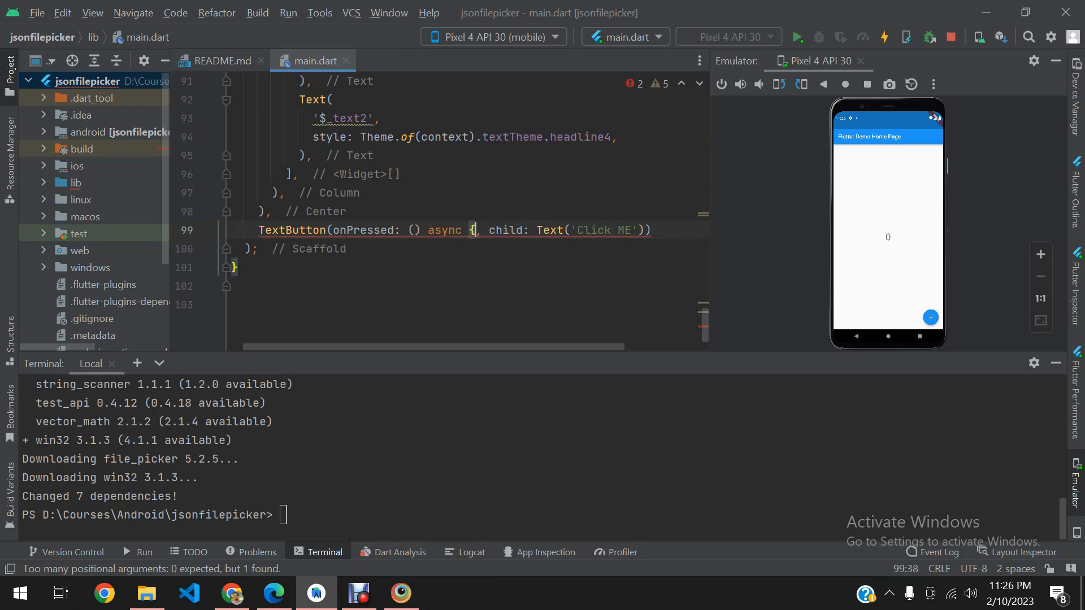
{"action": "key", "text": "enter"}
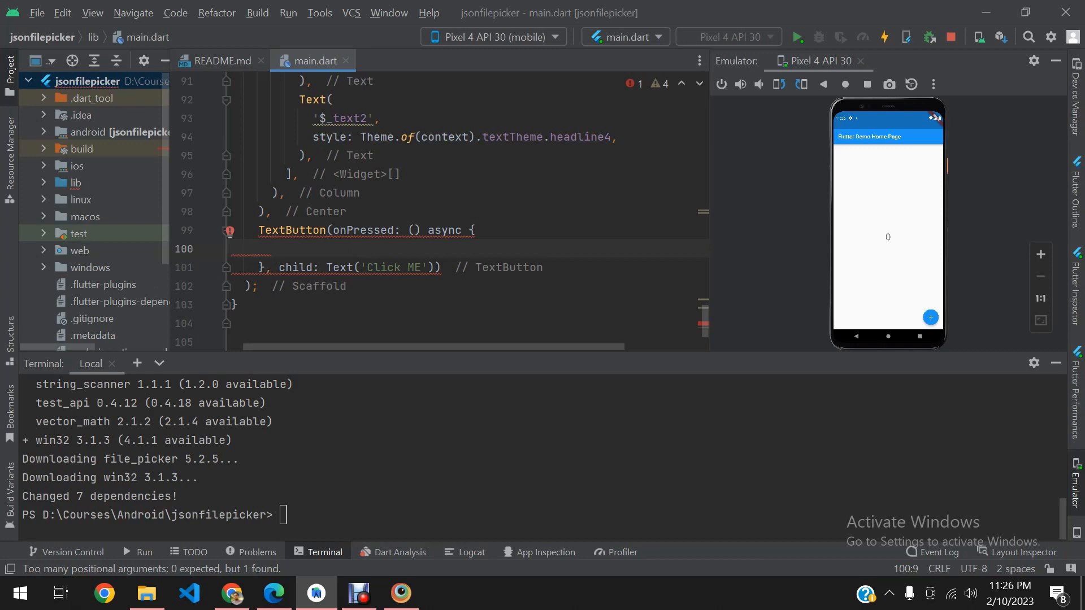
{"action": "left_click", "coordinate": [272, 249]}
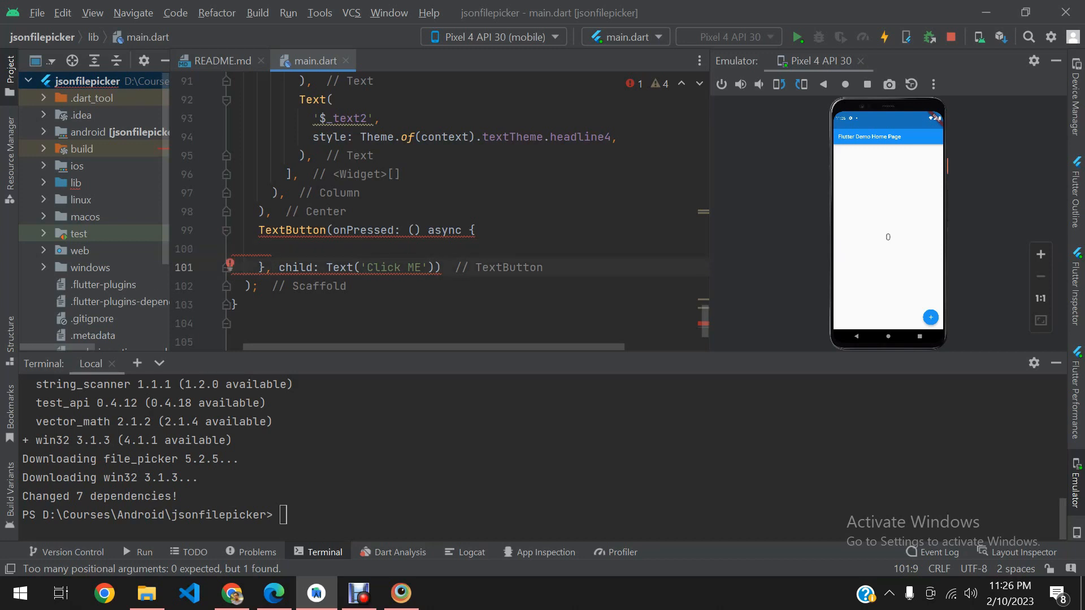
{"action": "left_click", "coordinate": [268, 211]}
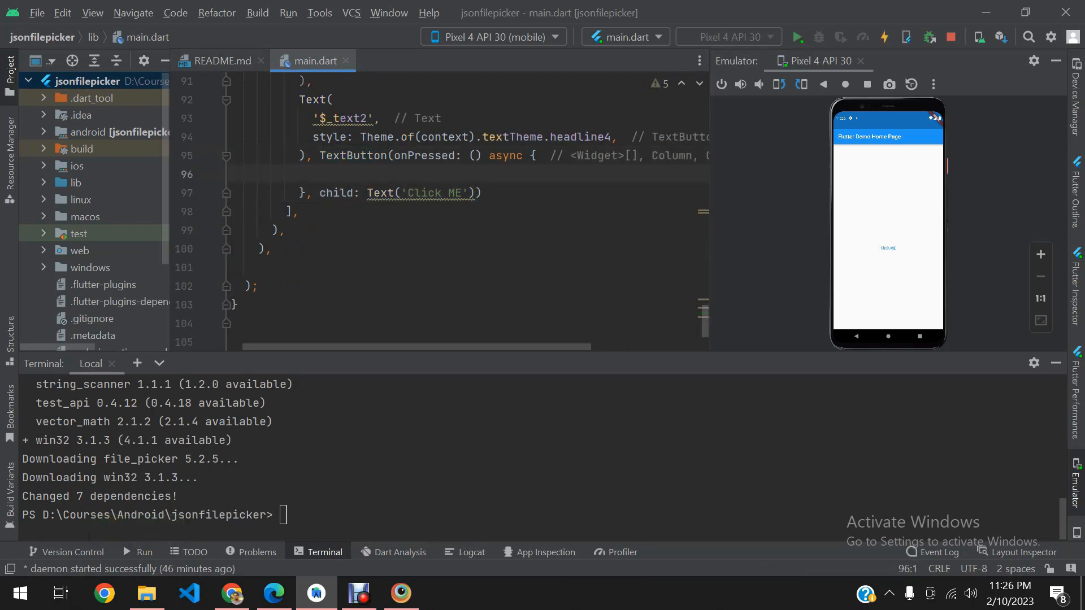
Step: Pick a file with await FilePicker.platform and return early if the result is null
{"action": "scroll", "scroll_direction": "up", "scroll_amount": 3}
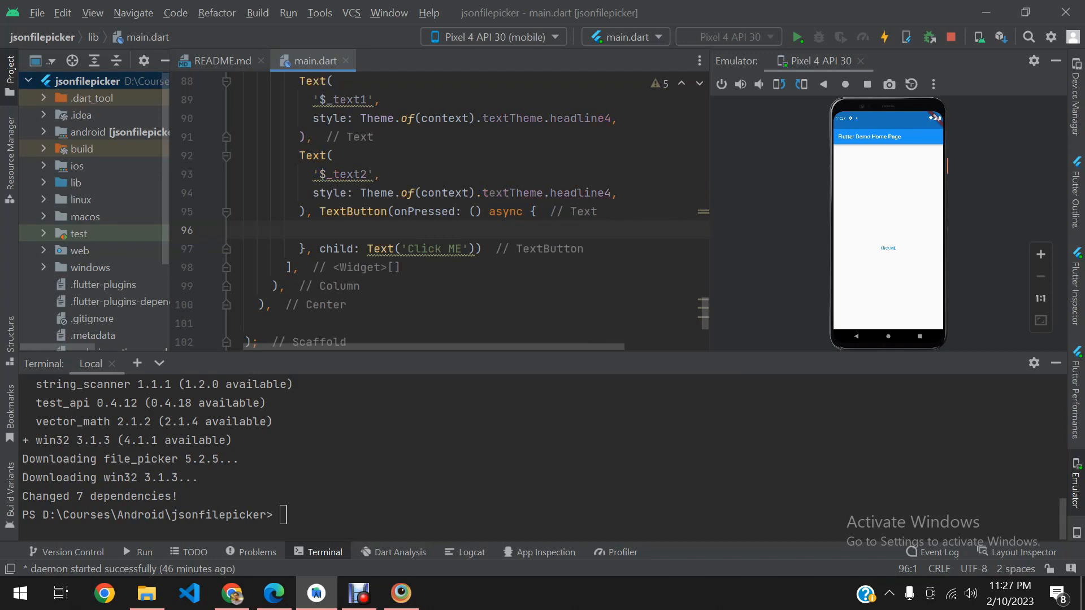
{"action": "type", "text": "final"}
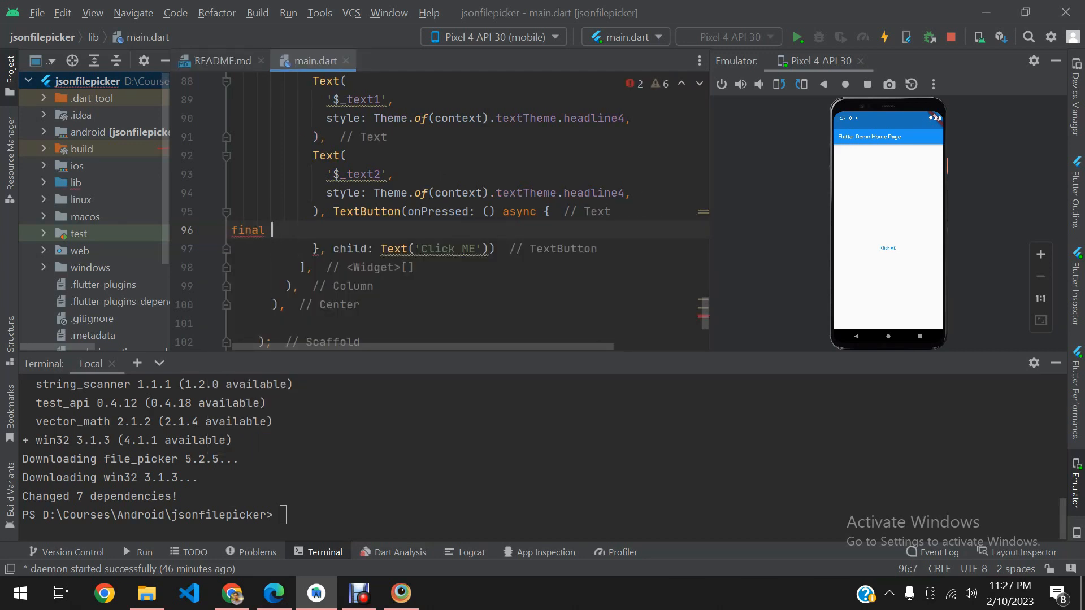
{"action": "type", "text": "result ="}
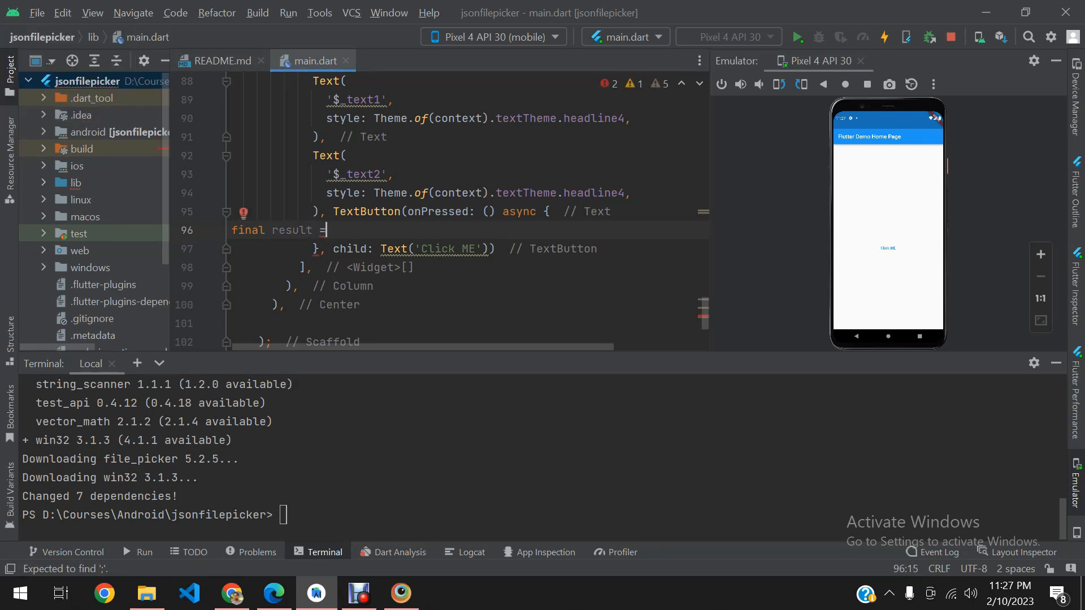
{"action": "type", "text": "await FilePicker.platform.pickFiles(allowMultiple: false"}
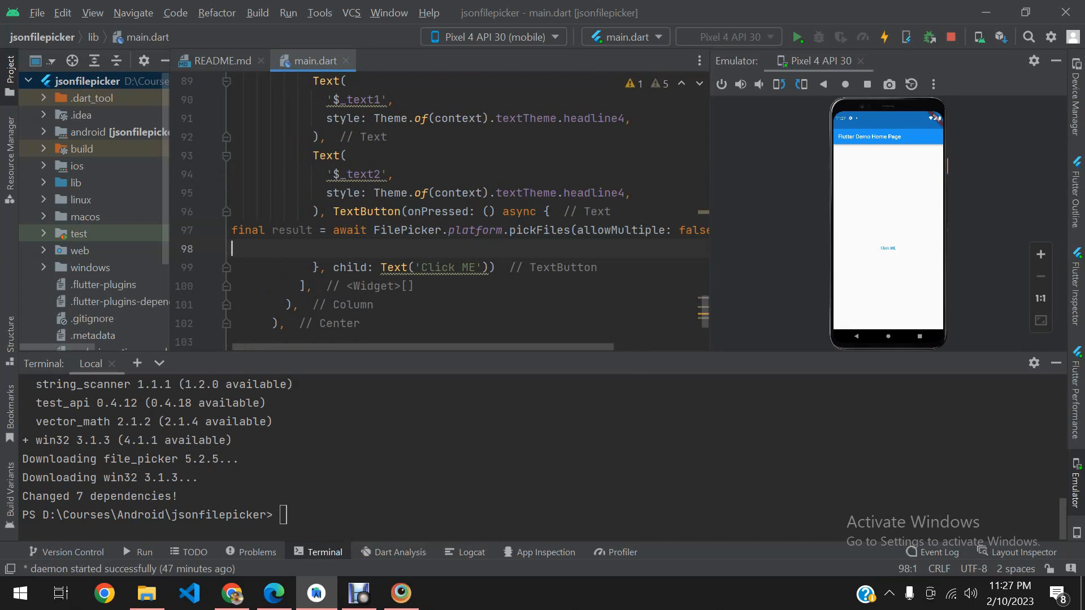
{"action": "type", "text": "if"}
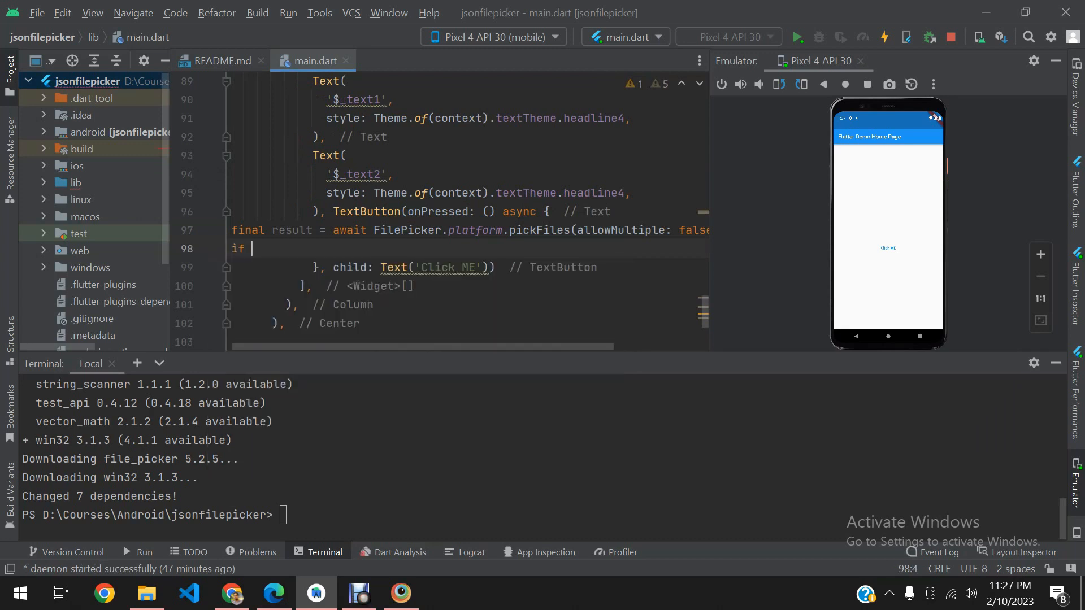
{"action": "type", "text": "()"}
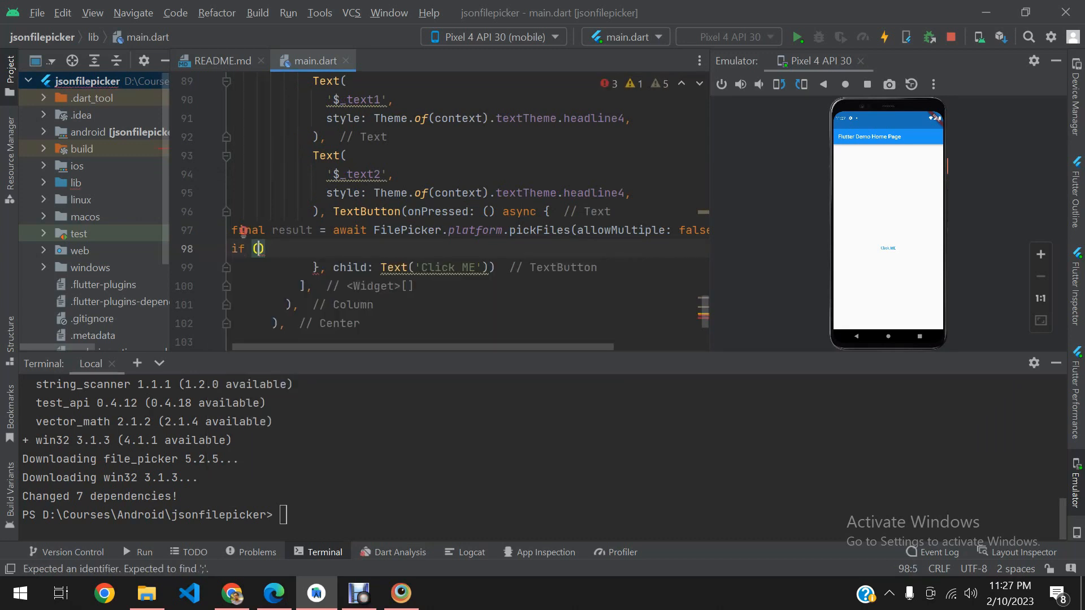
{"action": "type", "text": "result"}
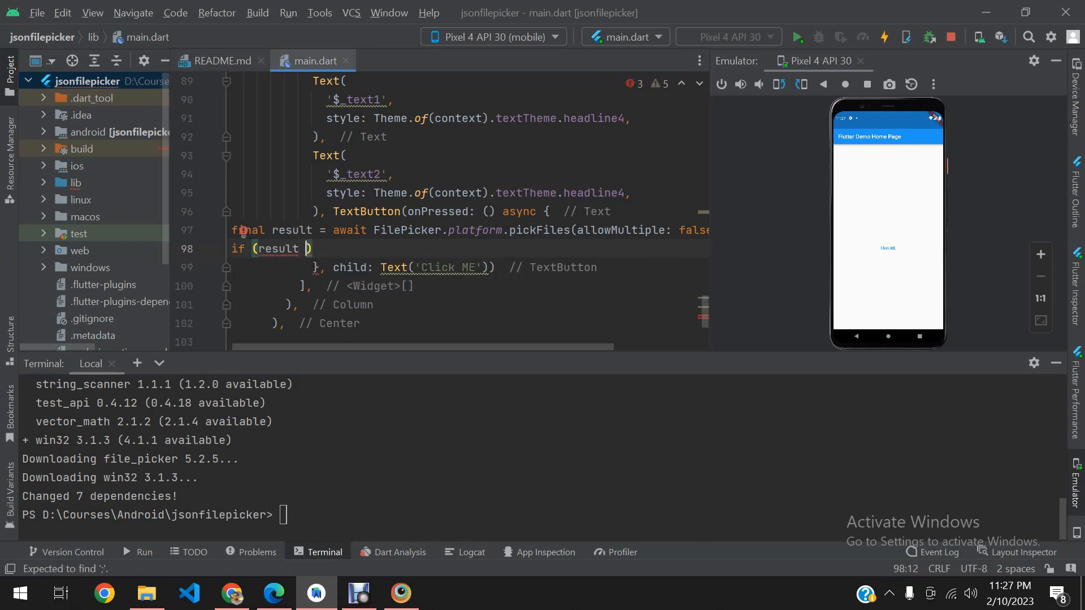
{"action": "type", "text": "== null"}
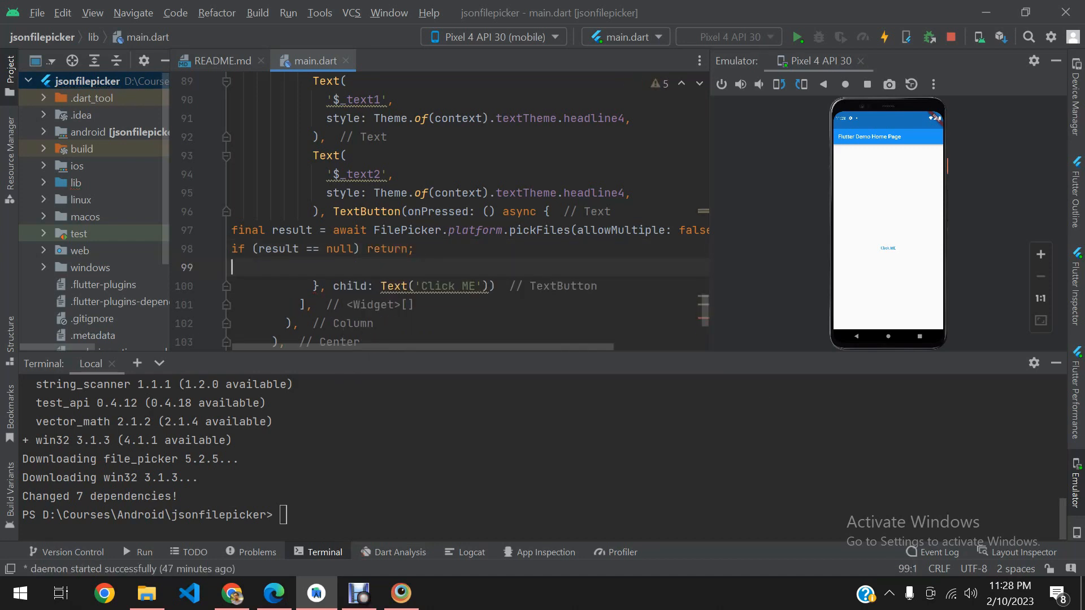
Step: Replace the files list with final file = File(result.files.first.path.toString())
{"action": "type", "text": "final files -"}
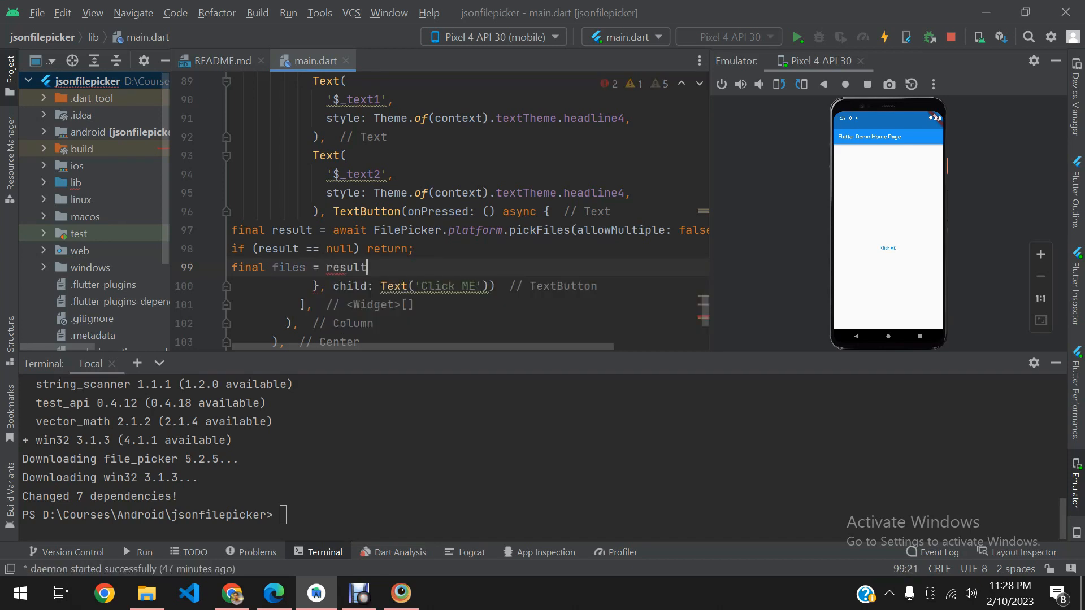
{"action": "type", "text": ".files;"}
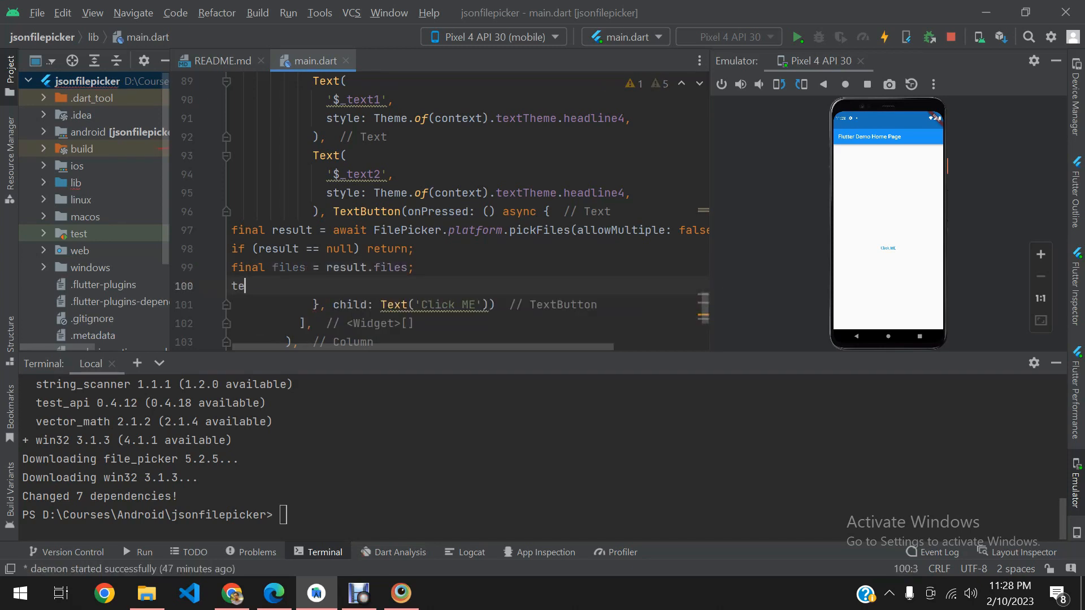
{"action": "type", "text": "x"}
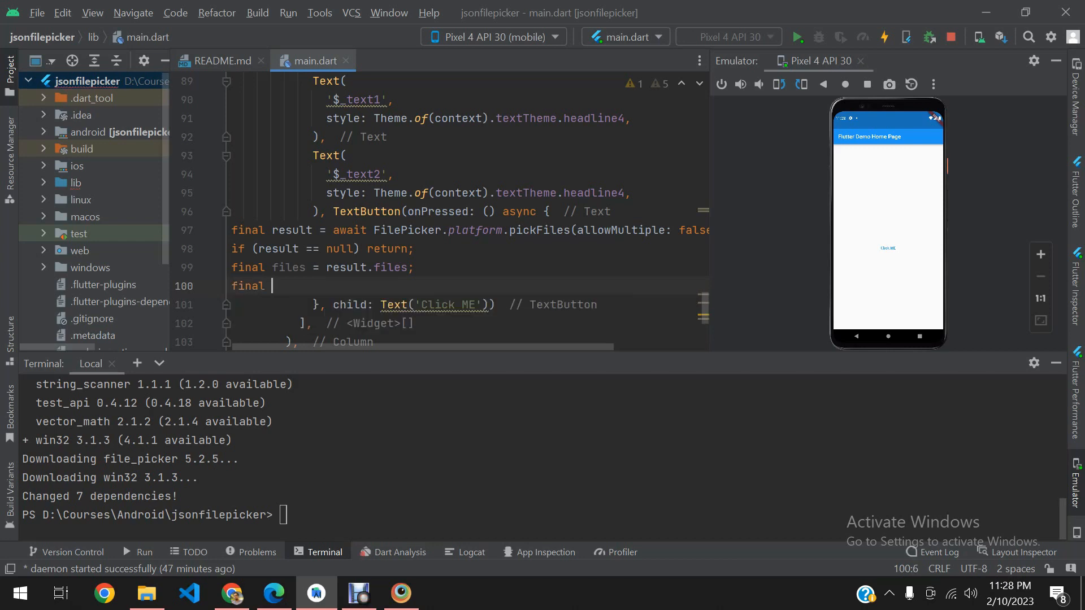
{"action": "type", "text": "file"}
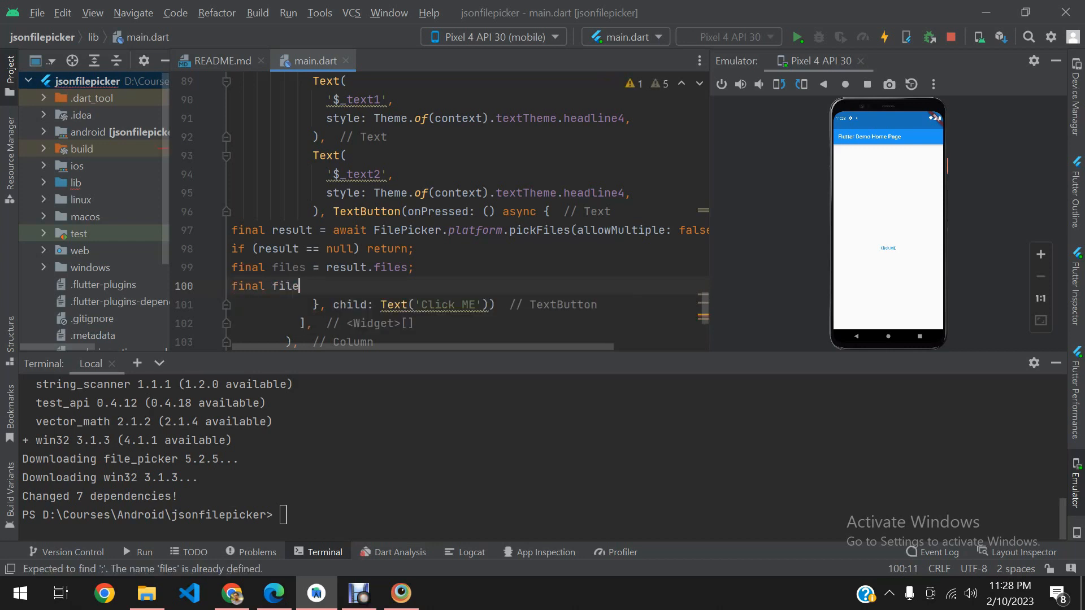
{"action": "type", "text": "="}
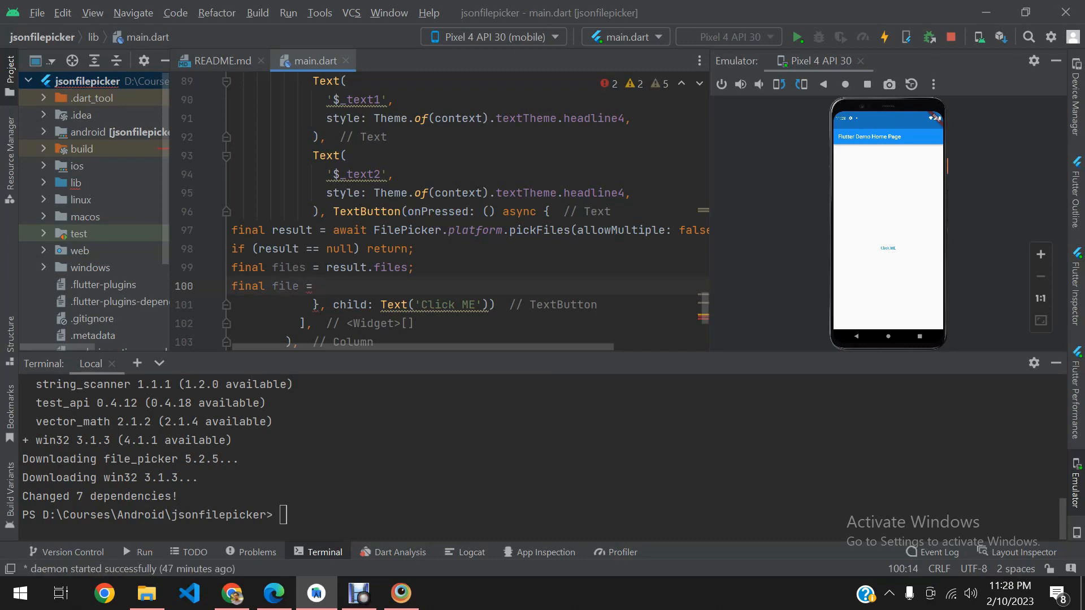
{"action": "type", "text": "File"}
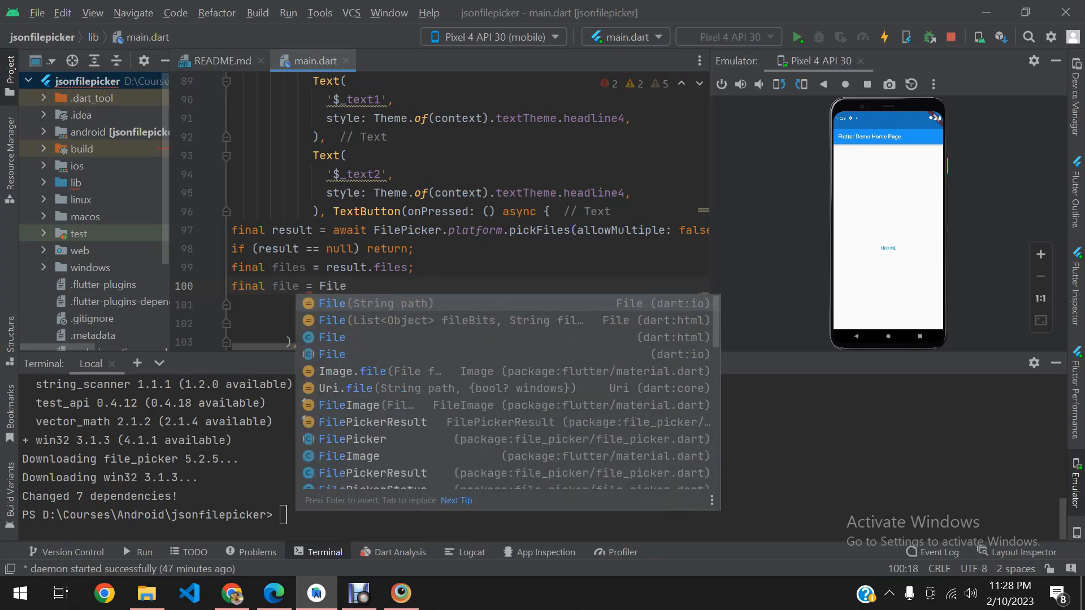
{"action": "type", "text": "(result."}
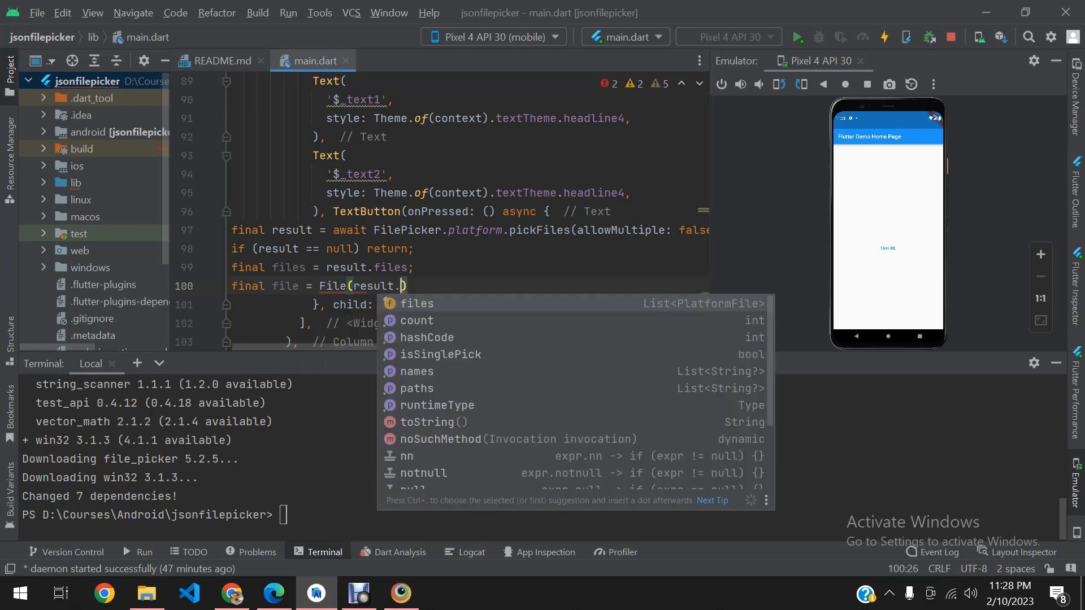
{"action": "type", "text": "files.first.path"}
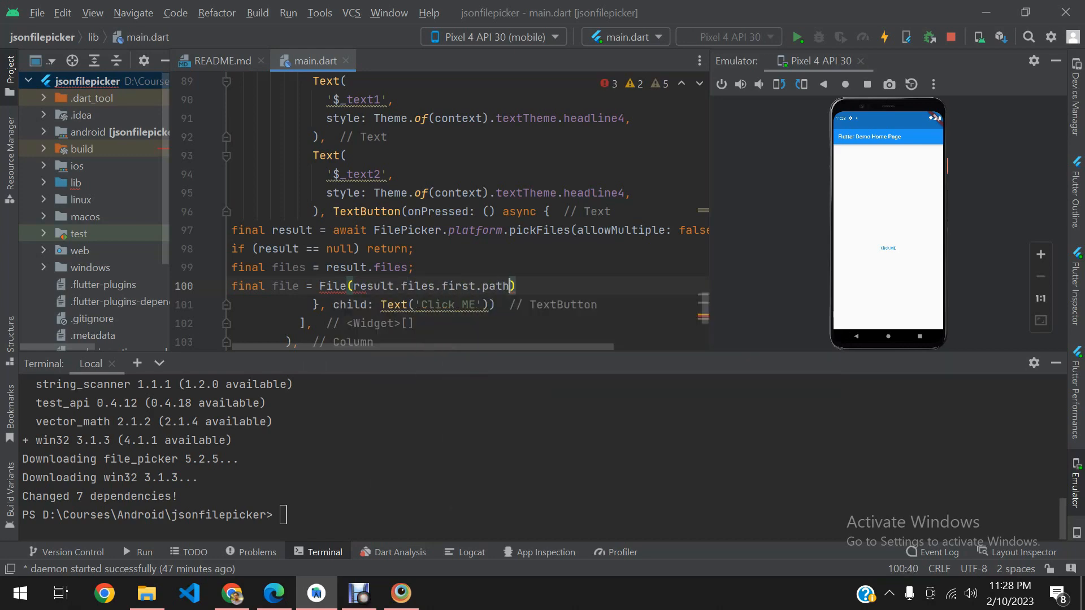
{"action": "type", "text": ".toString());"}
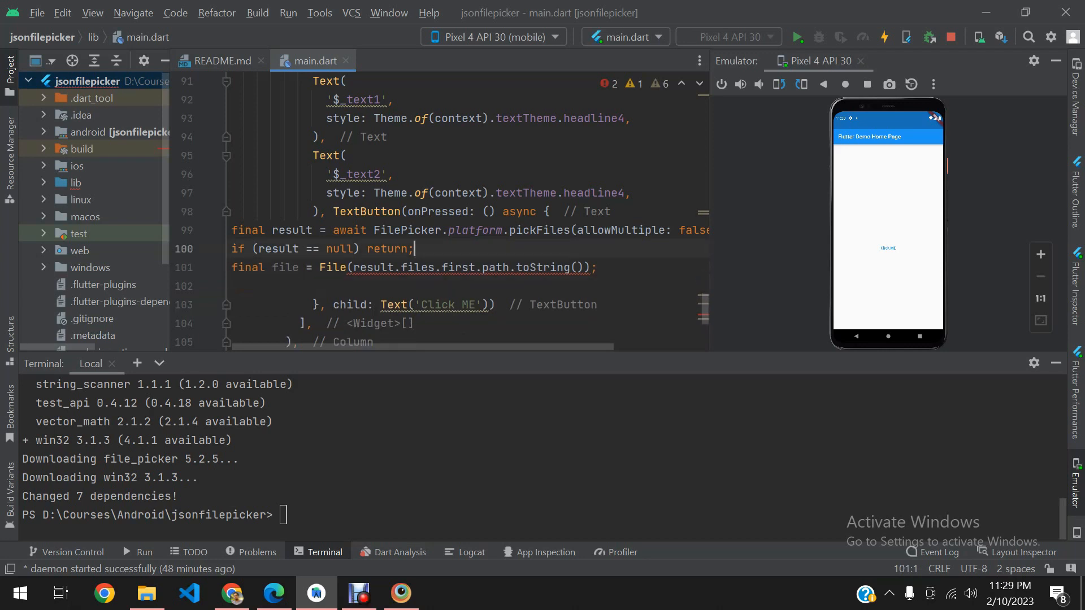
Step: Place the cursor after the File statement and open a new empty line
{"action": "left_click", "coordinate": [391, 268]}
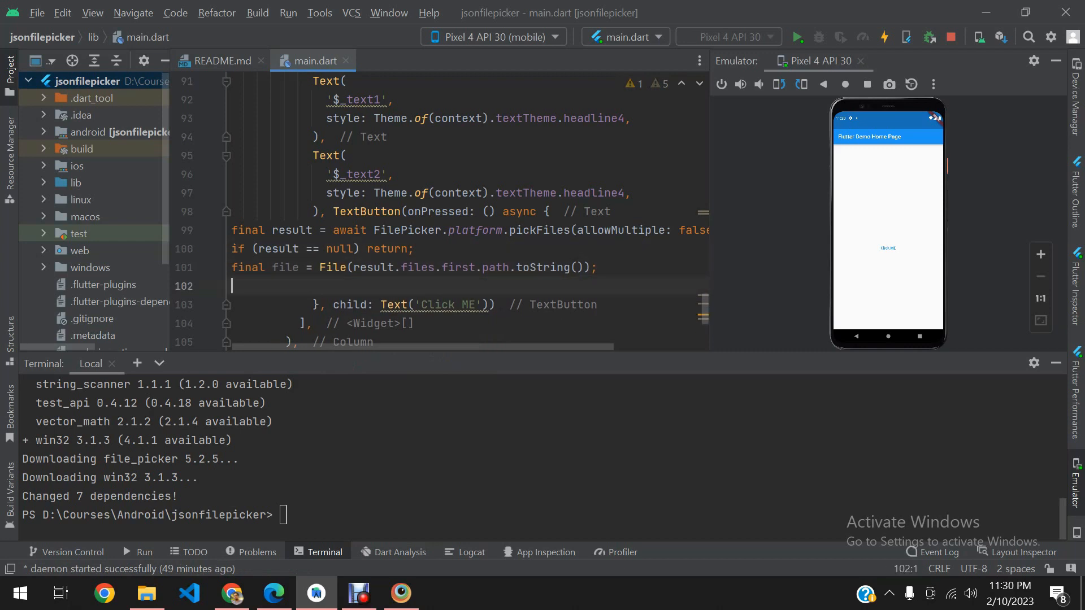
Step: Add final fileContent = await file.readAsString(); followed by _text1 = fileContent;
{"action": "type", "text": "fni"}
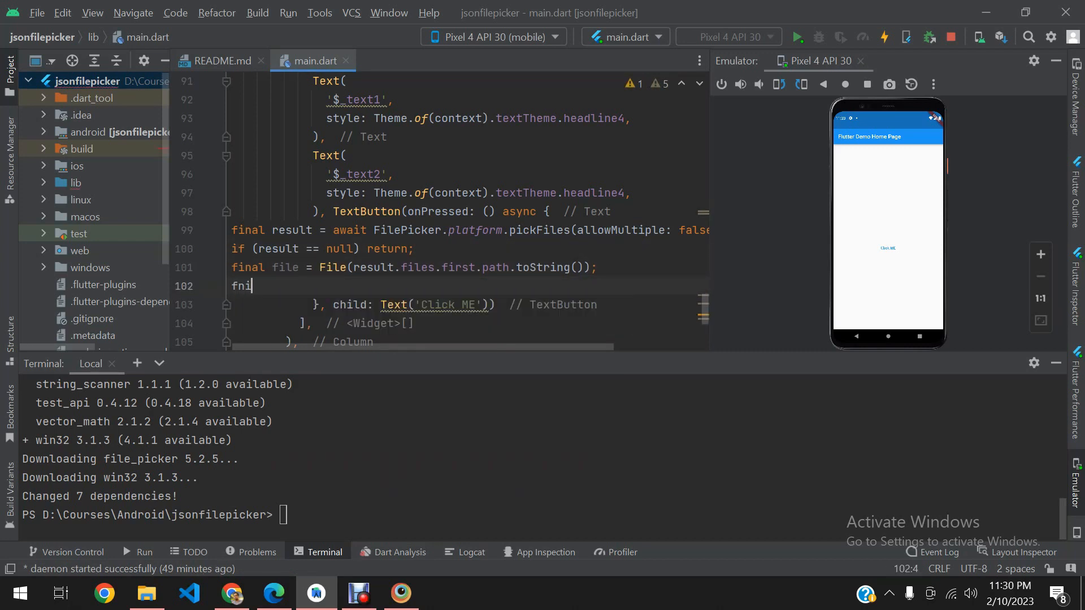
{"action": "type", "text": "al fileContent ="}
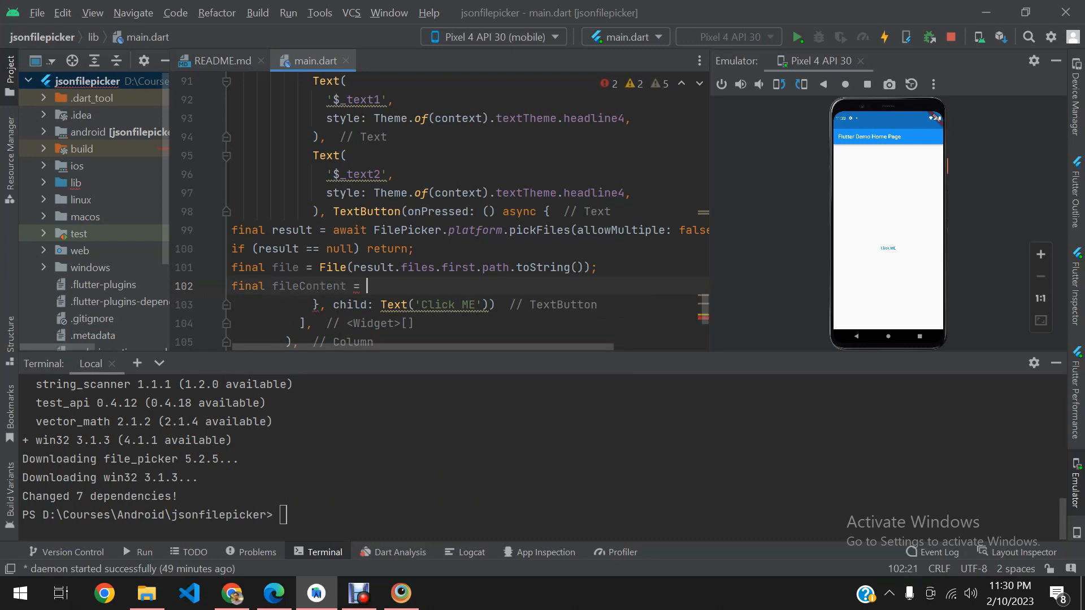
{"action": "type", "text": "await file.readAsString();"}
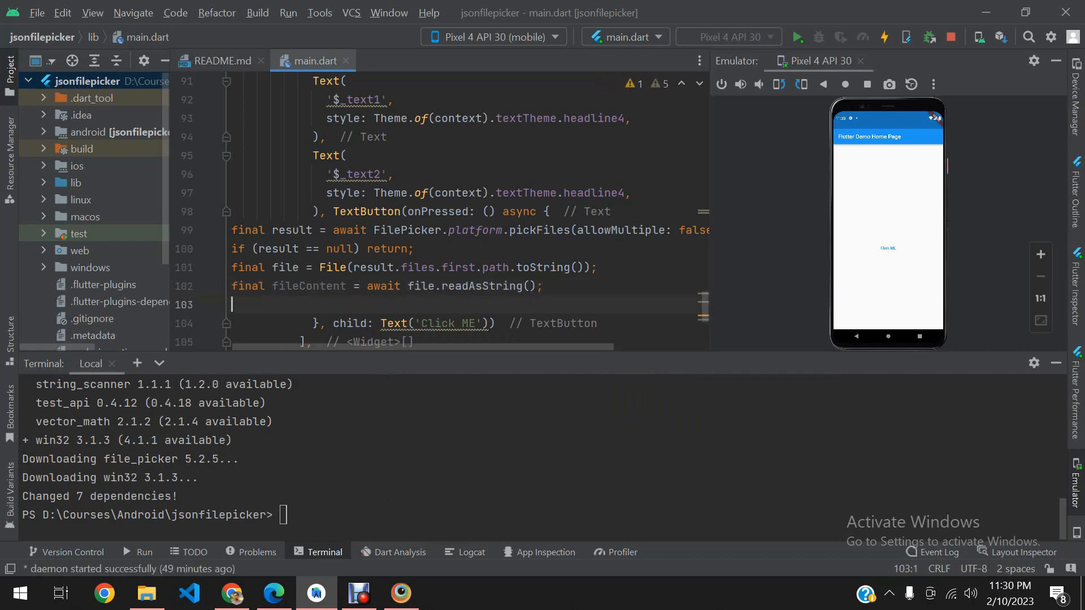
{"action": "type", "text": "text1"}
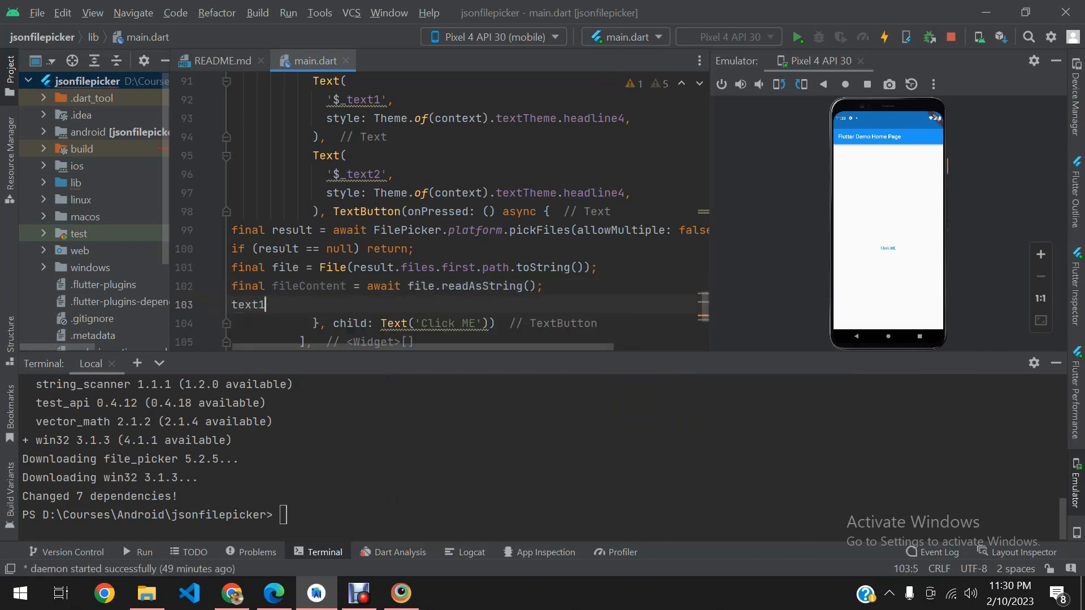
{"action": "type", "text": "= fileContent;"}
{"action": "type", "text": "Map"}
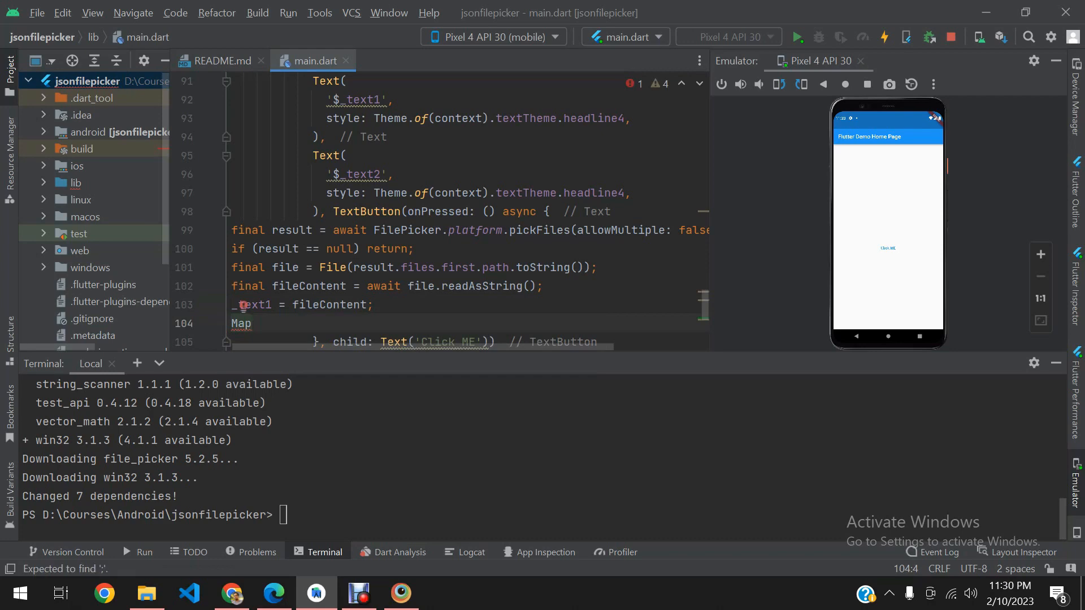
Step: Declare 'Map<String, dynamic> jsonObj = stringToJsonObj()' in the handler, calling the not-yet-defined helper
{"action": "type", "text": "<String,"}
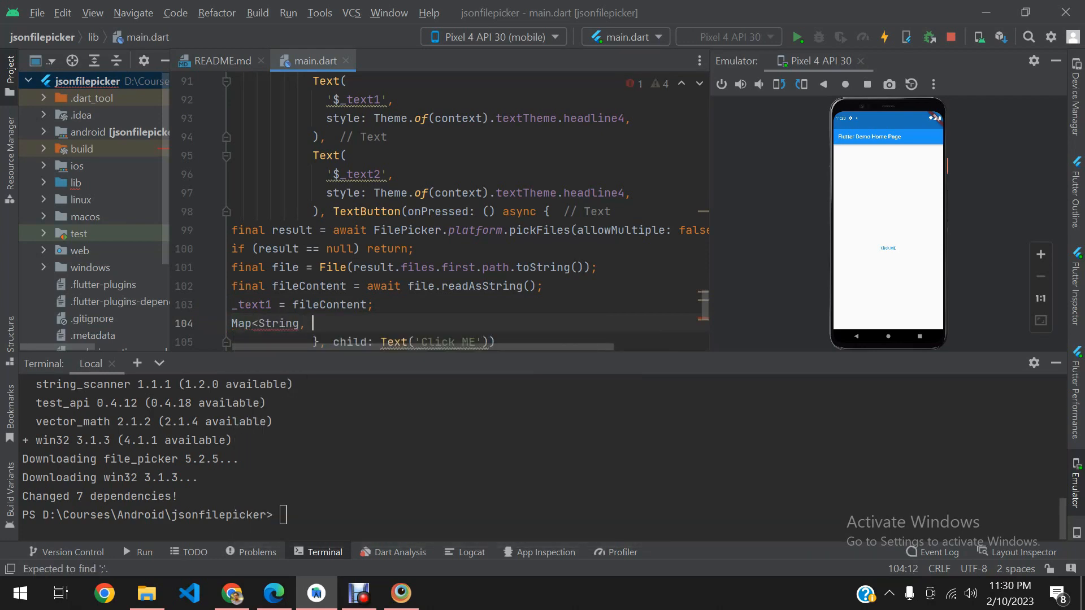
{"action": "type", "text": "dynamic"}
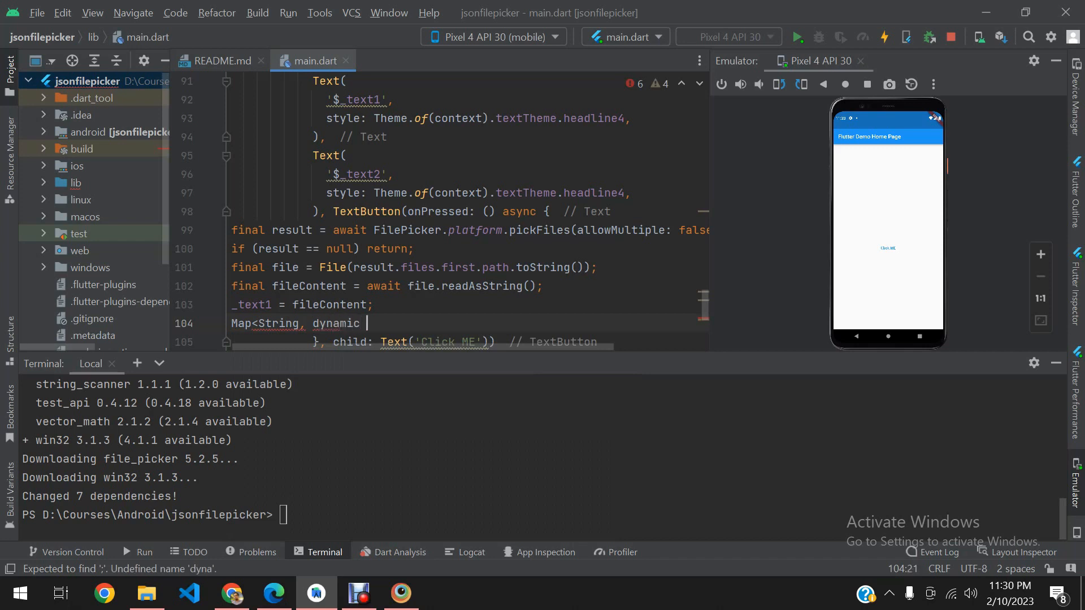
{"action": "type", "text": "> json"}
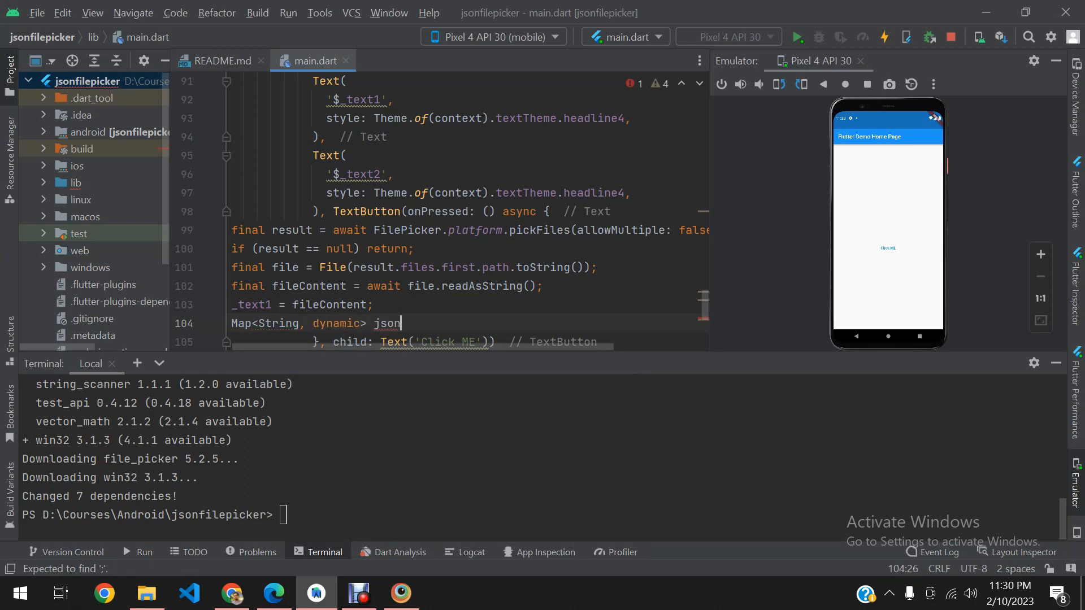
{"action": "type", "text": "Obj ="}
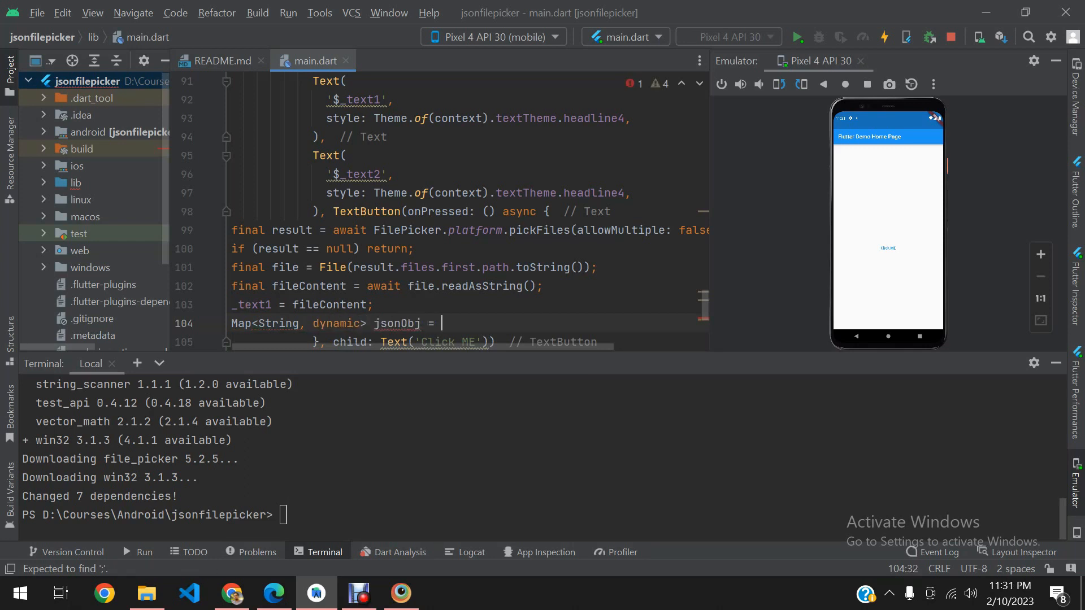
{"action": "type", "text": "stringToJsonObj("}
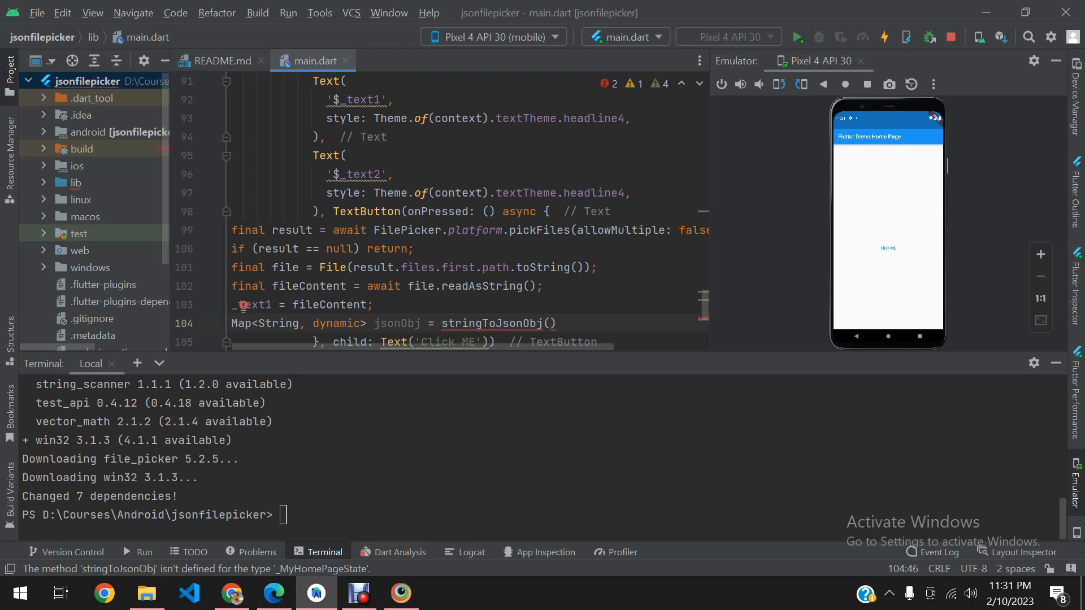
{"action": "scroll", "scroll_direction": "down", "scroll_amount": 3}
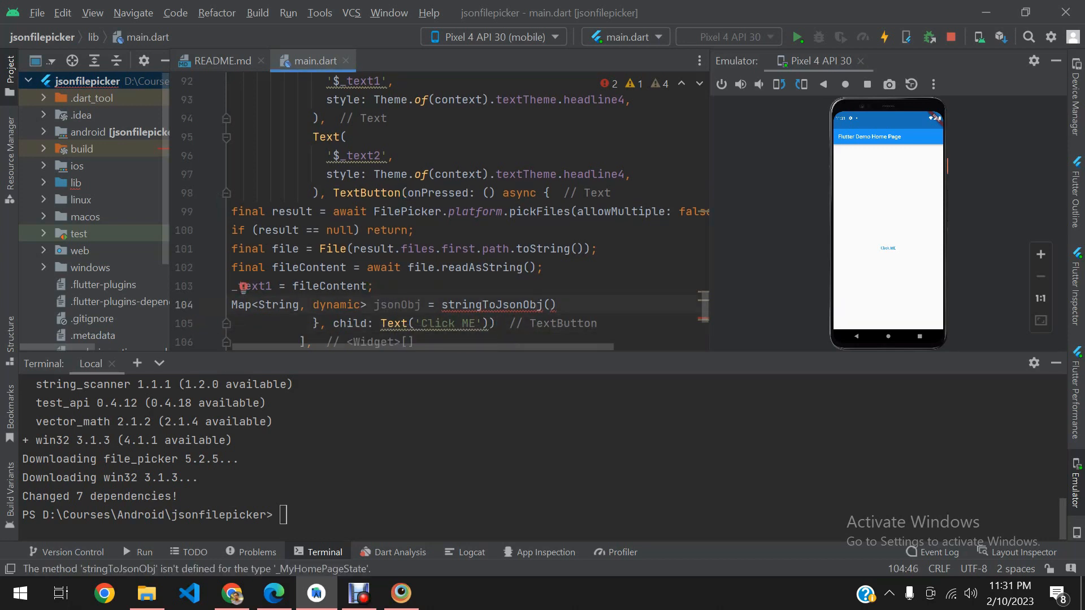
Step: Define 'Map<String, dynamic> stringToJsonObj(String jsonStr)' returning jsonDecode(jsonStr)
{"action": "scroll", "scroll_direction": "up", "scroll_amount": 3}
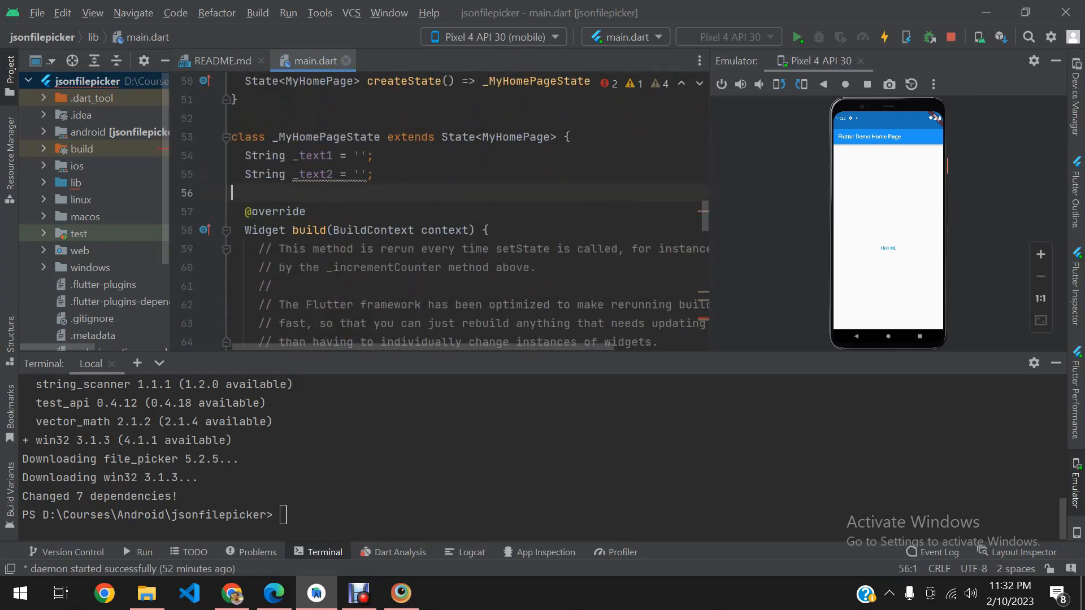
{"action": "type", "text": "Map<>"}
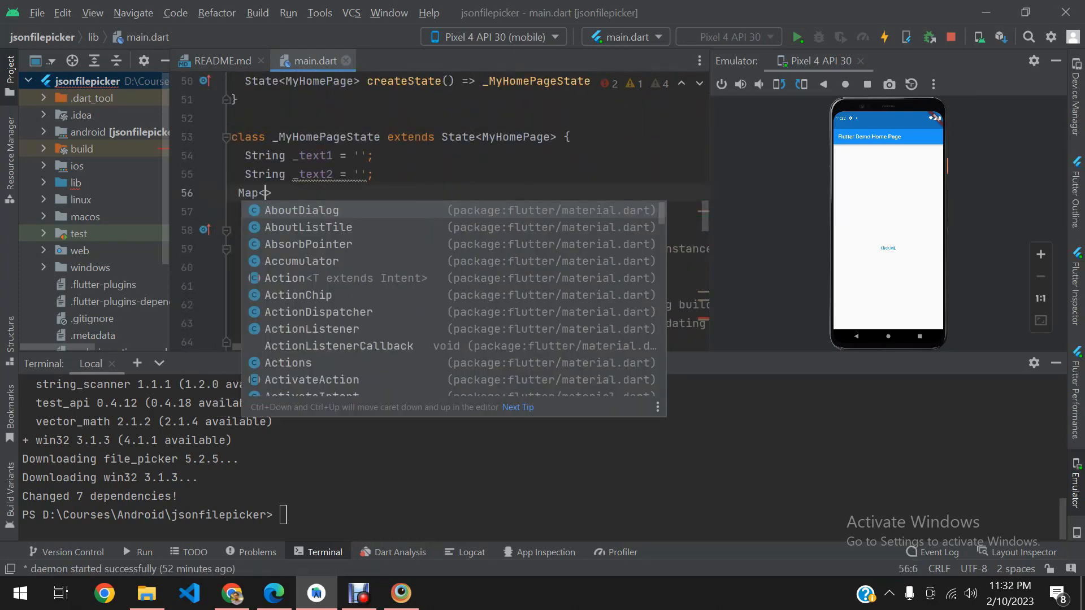
{"action": "type", "text": "String,"}
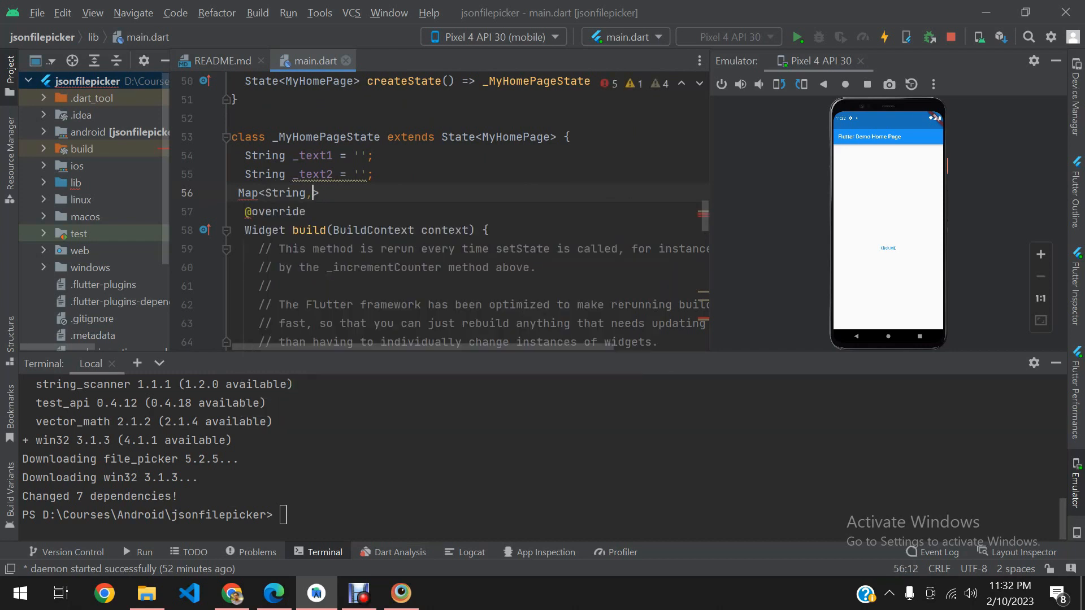
{"action": "type", "text": "dyna"}
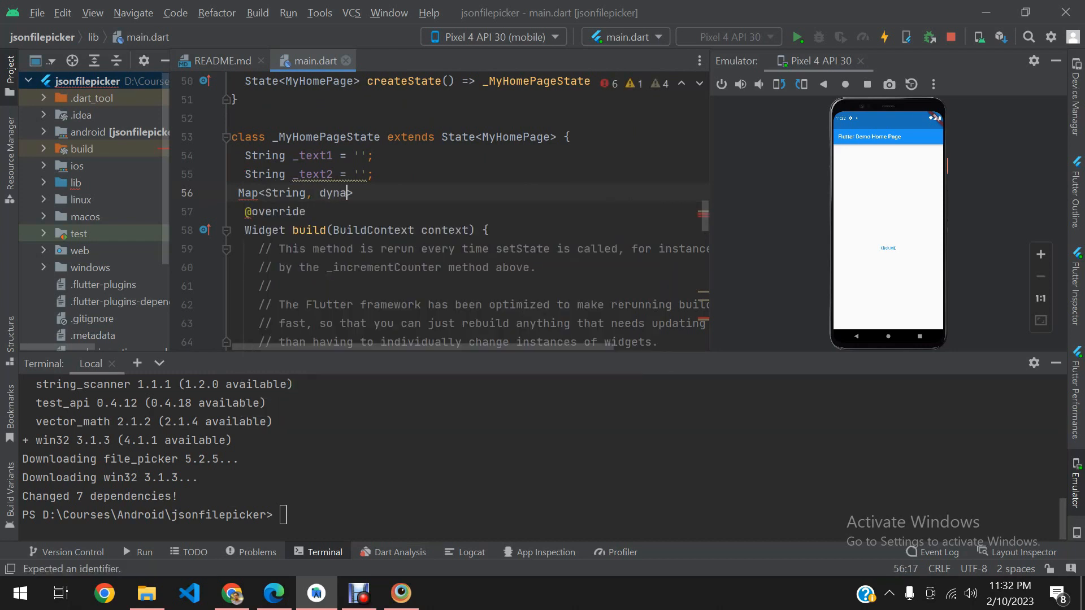
{"action": "type", "text": "mic>"}
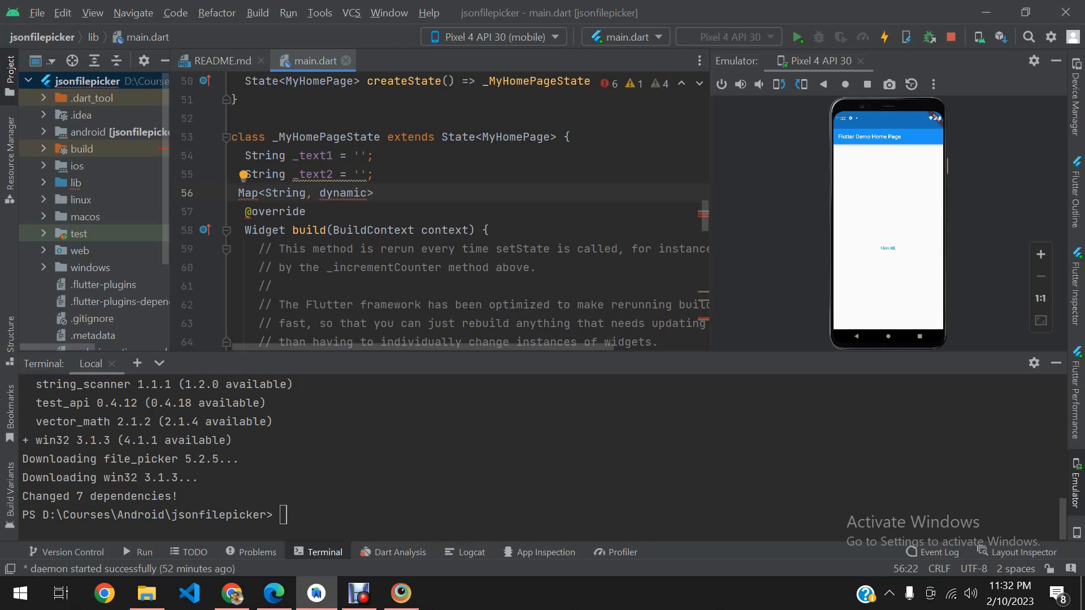
{"action": "type", "text": "stringTO"}
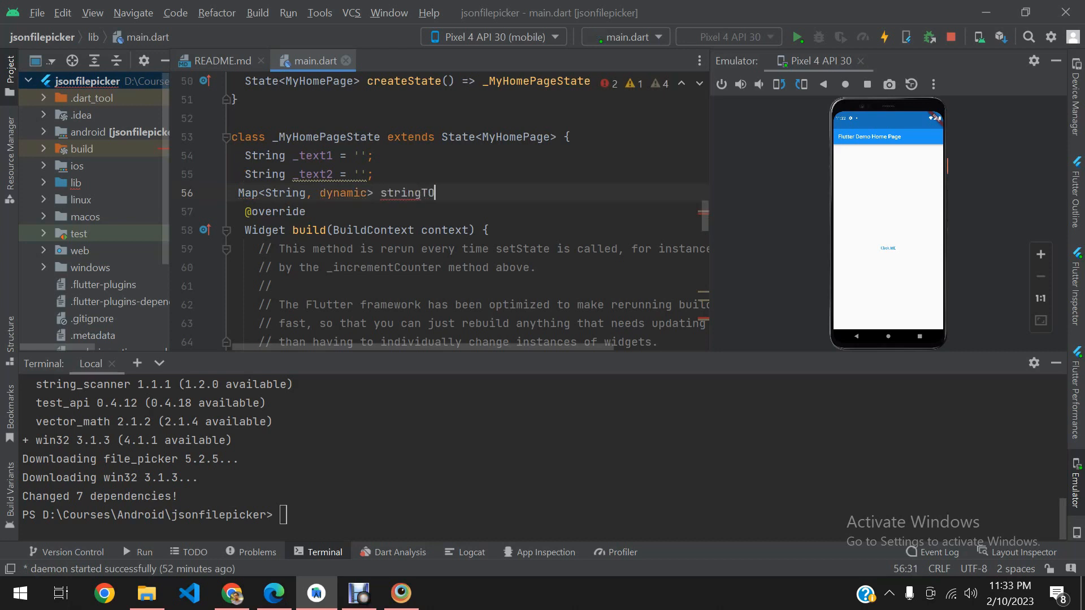
{"action": "type", "text": "oJson"}
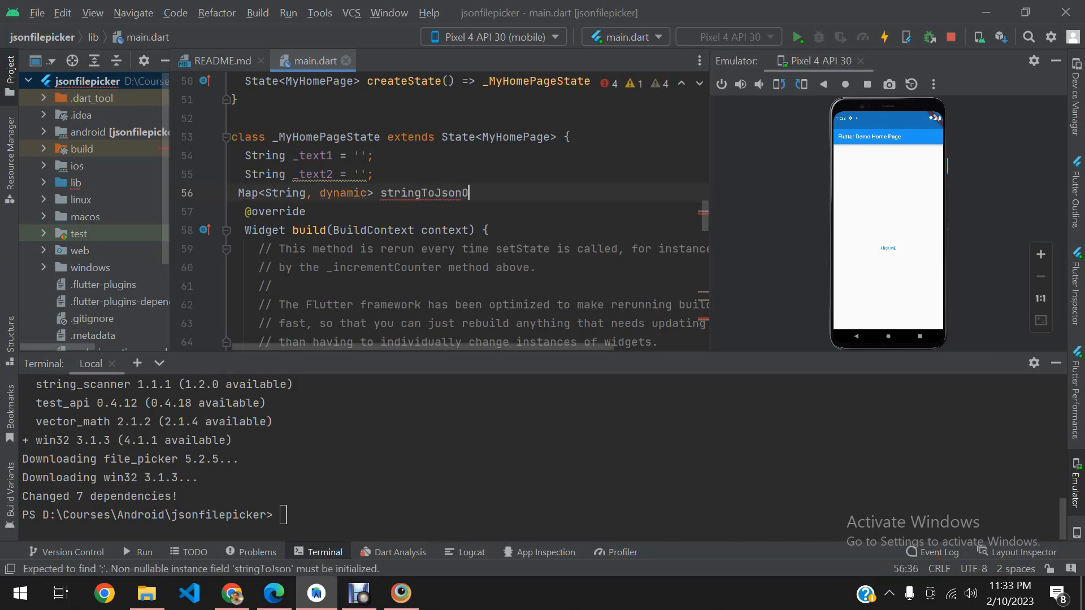
{"action": "type", "text": "Obj(String"}
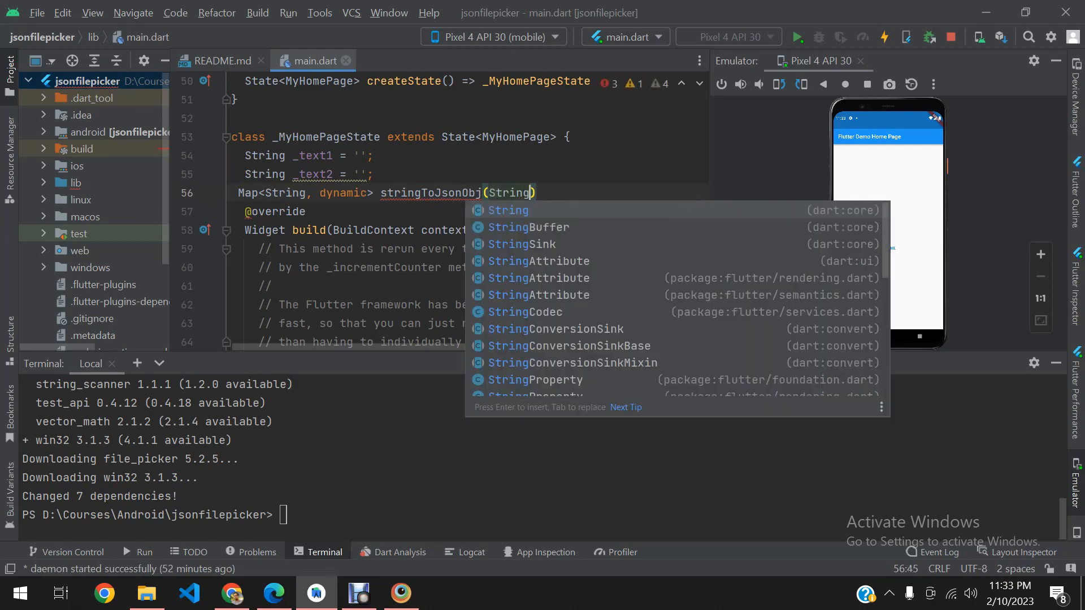
{"action": "type", "text": "jsonStr"}
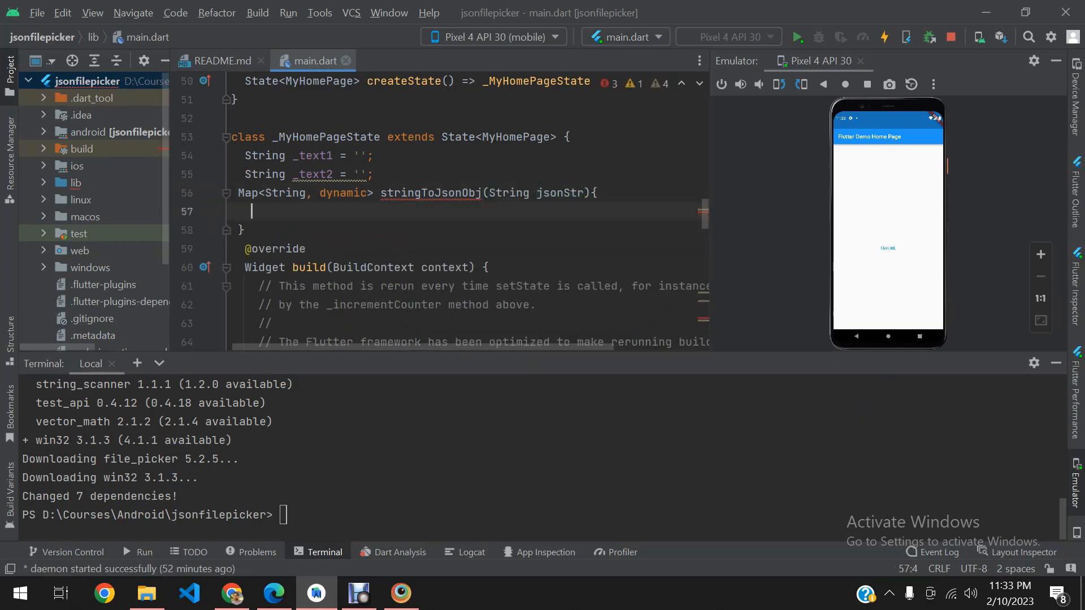
{"action": "type", "text": "return"}
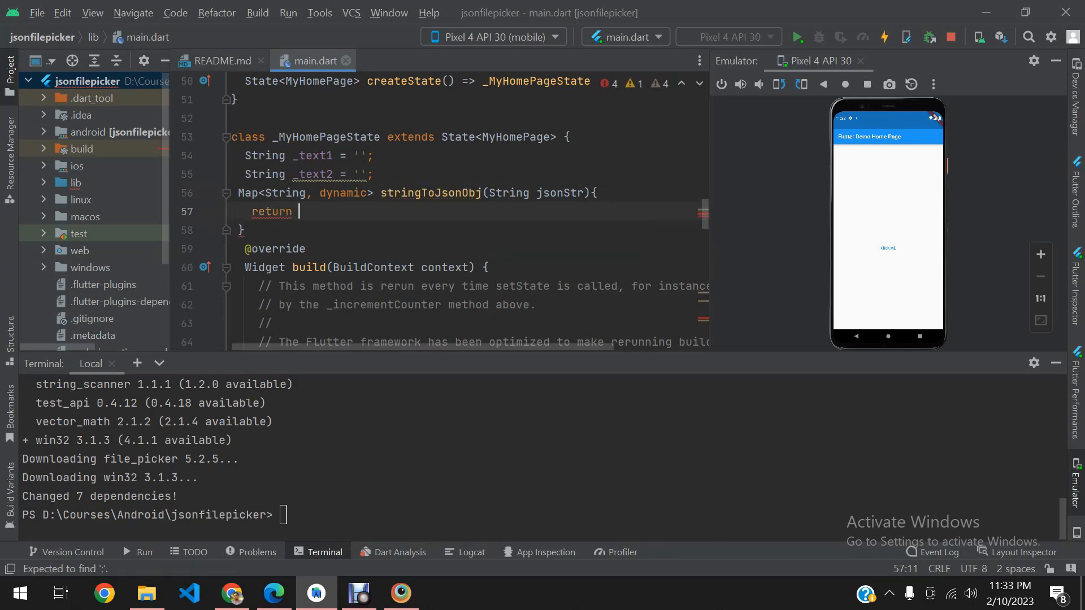
{"action": "type", "text": "jsonDecode(jsonStr);"}
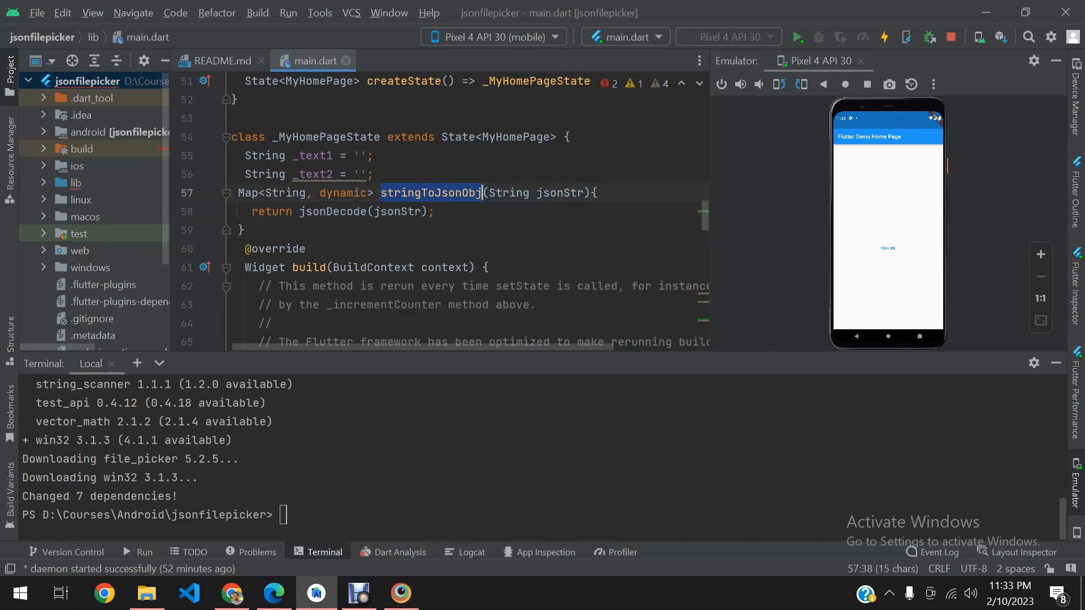
Step: Pass fileContent to stringToJsonObj and assign jsonObj['name'] to _text2
{"action": "scroll", "scroll_direction": "down", "scroll_amount": 3}
{"action": "type", "text": "Map<String, dynamic> jsonObj = stringToJsonObj("}
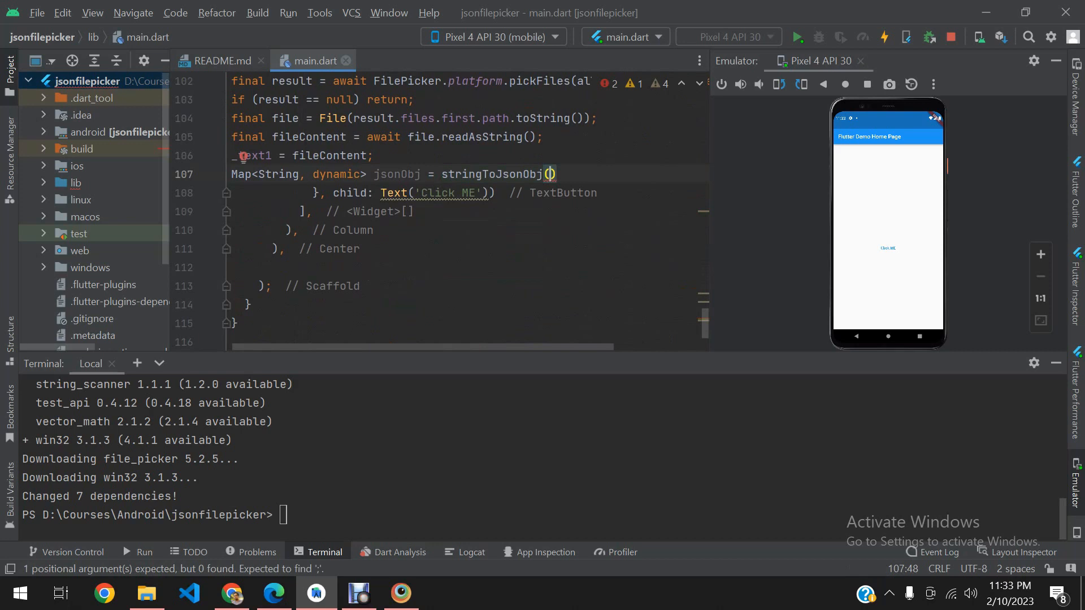
{"action": "type", "text": "fileContent);"}
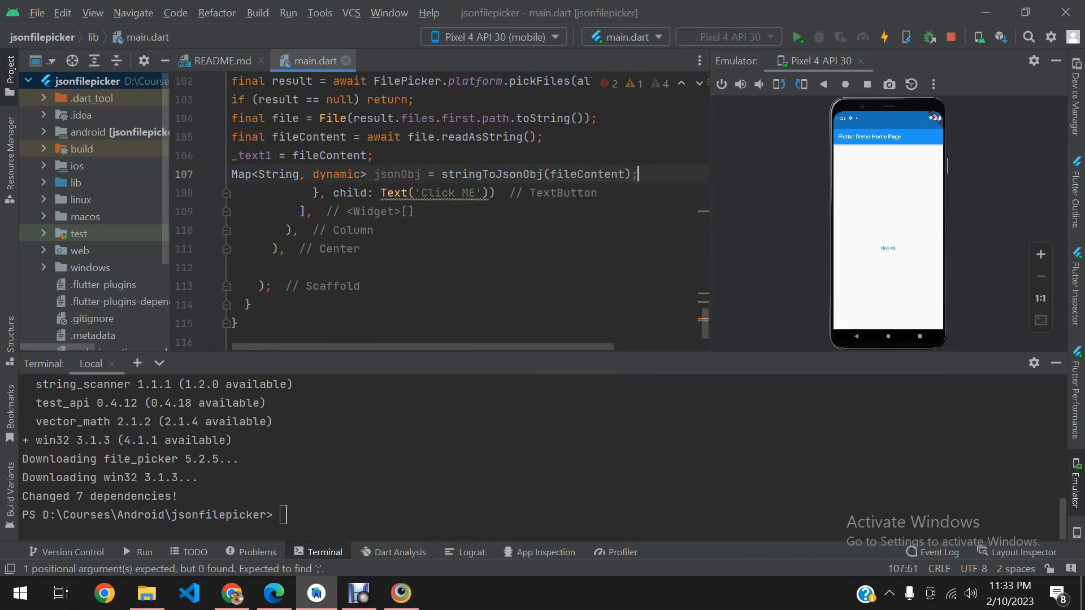
{"action": "key", "text": "enter"}
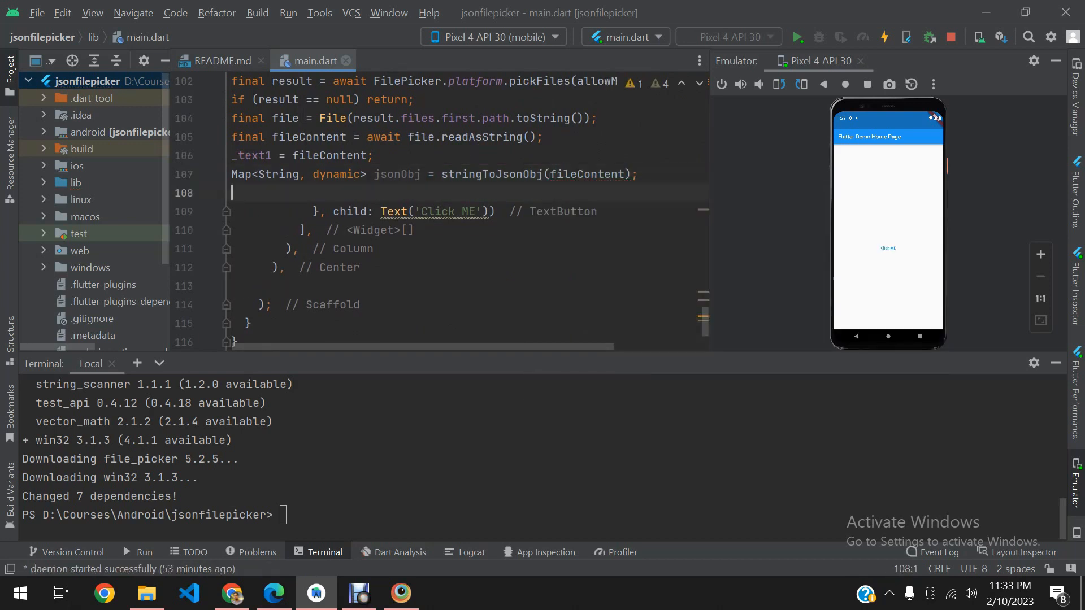
{"action": "type", "text": "jsonObj"}
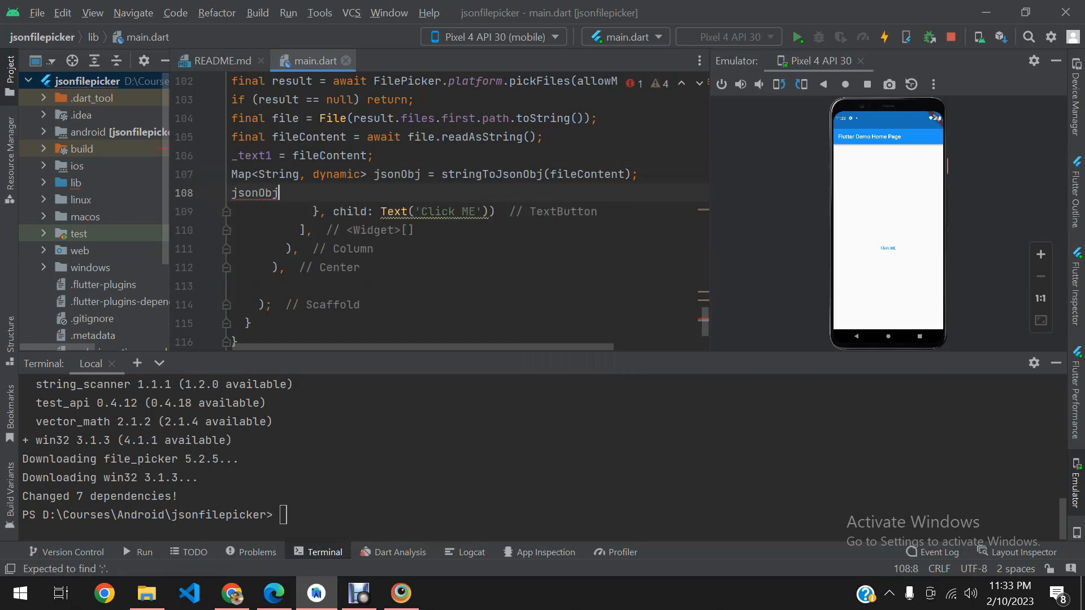
{"action": "type", "text": "_text2"}
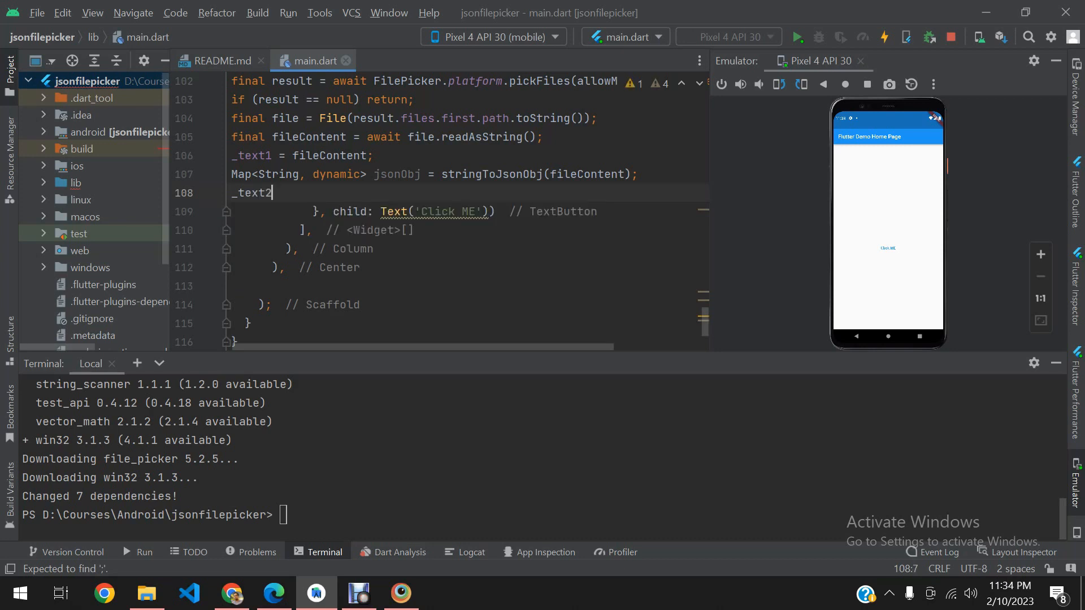
{"action": "type", "text": "= j"}
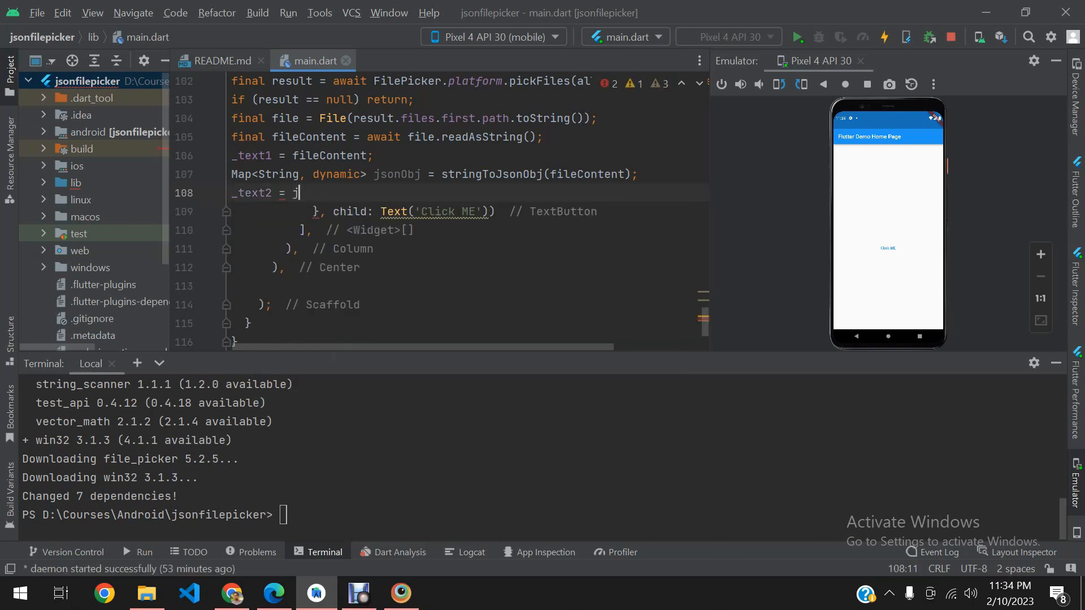
{"action": "type", "text": "sonObj"}
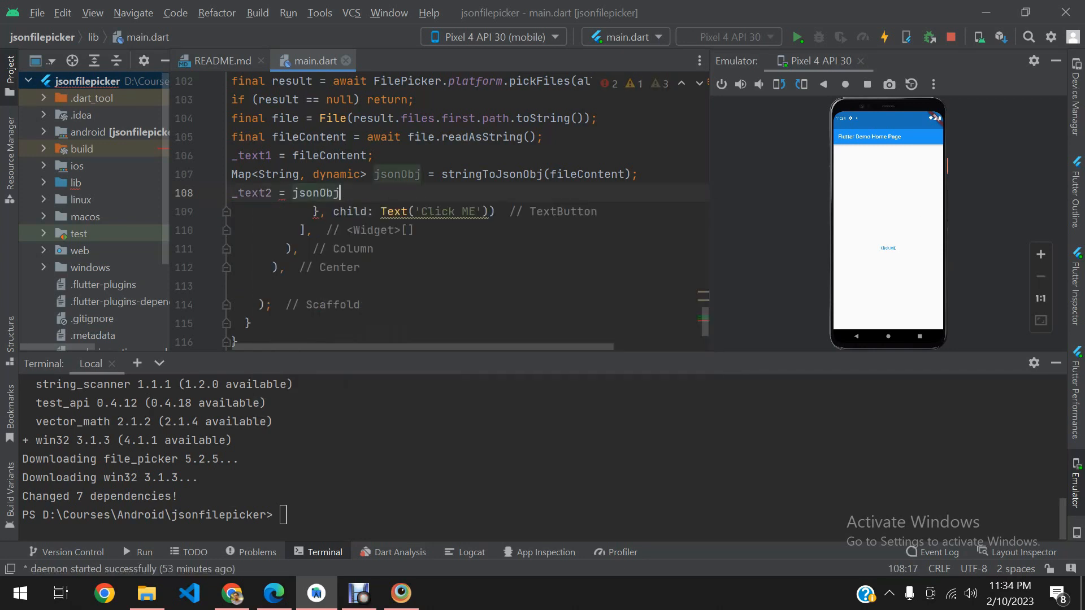
{"action": "type", "text": "['name'];"}
{"action": "type", "text": "setState(() {"}
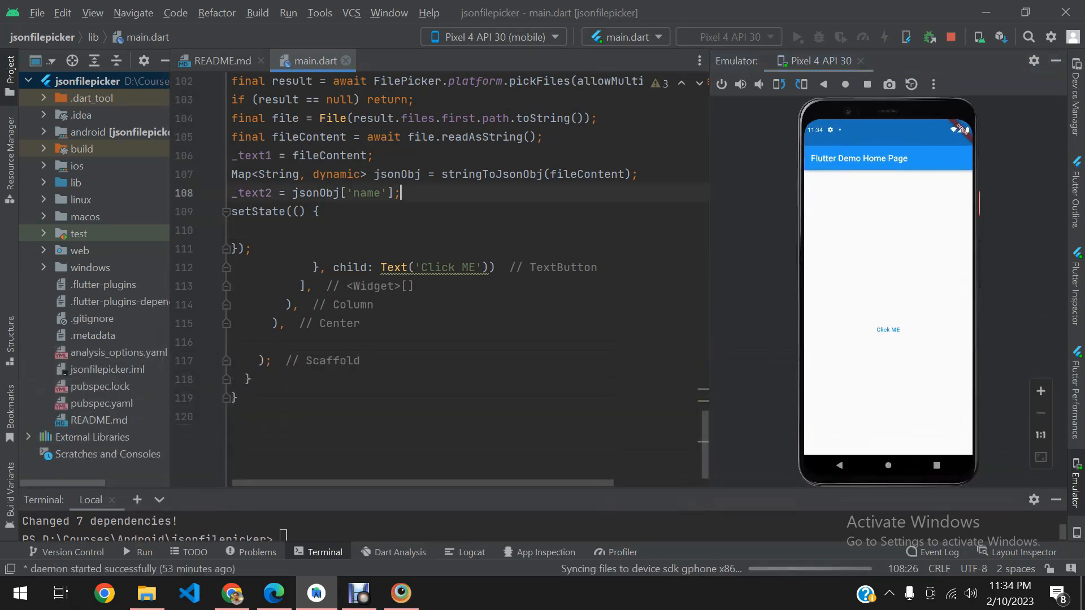
Step: Stop the running app and relaunch main.dart on the Pixel 4 emulator
{"action": "left_click", "coordinate": [927, 37]}
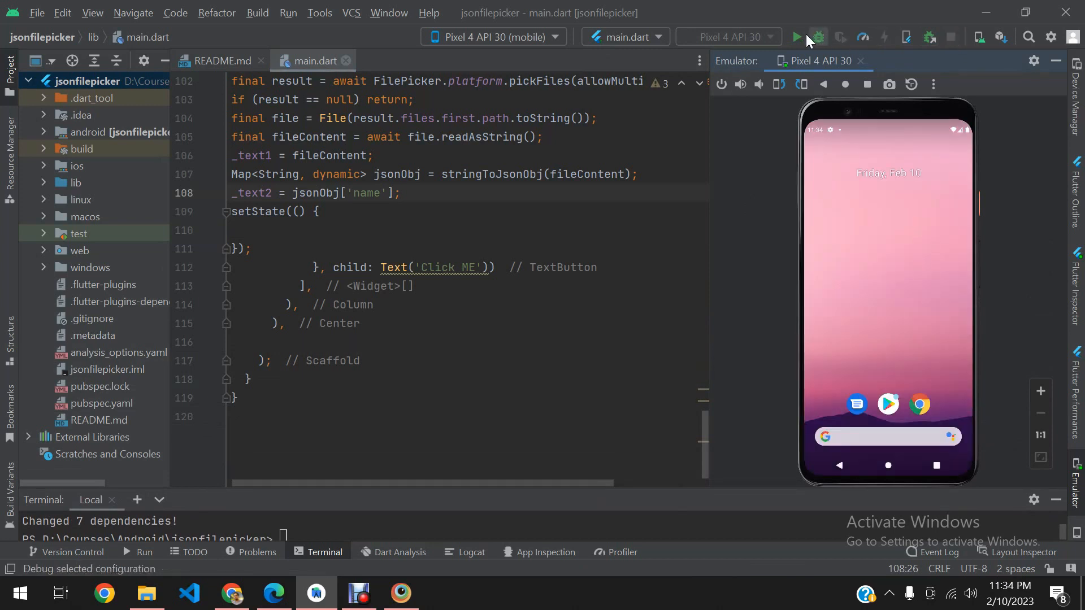
{"action": "left_click", "coordinate": [796, 37]}
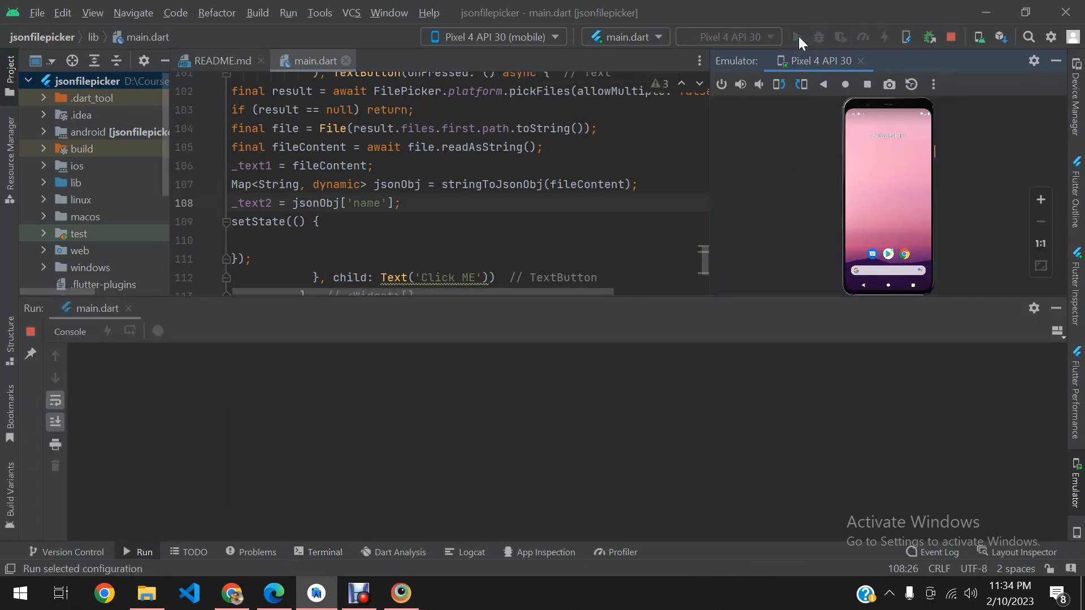
{"action": "left_click", "coordinate": [143, 552]}
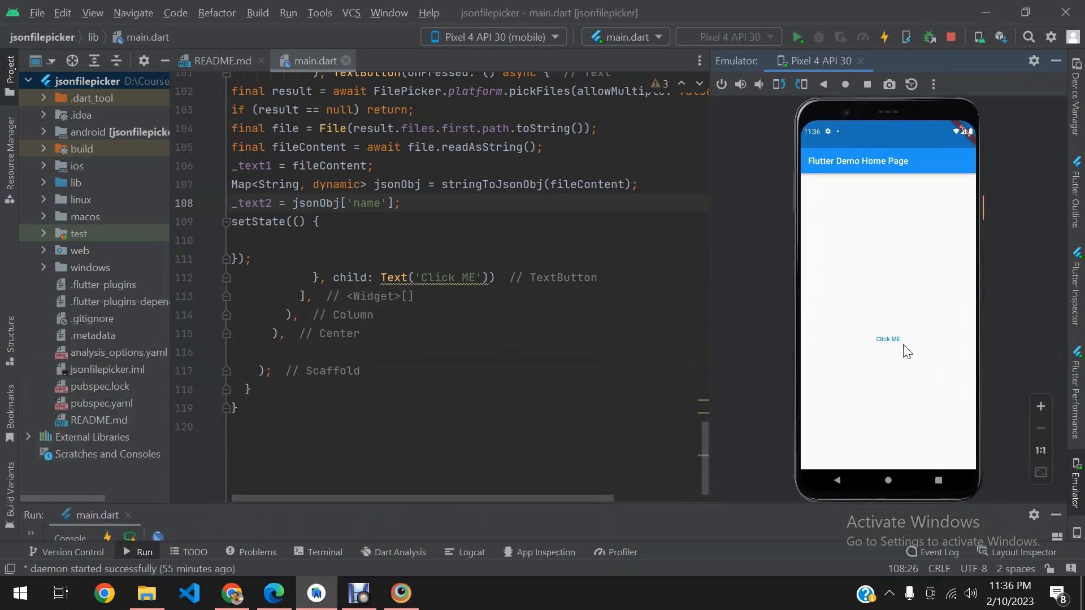
Step: Tap Click ME on the emulator and allow the app to access media files
{"action": "left_click", "coordinate": [888, 339]}
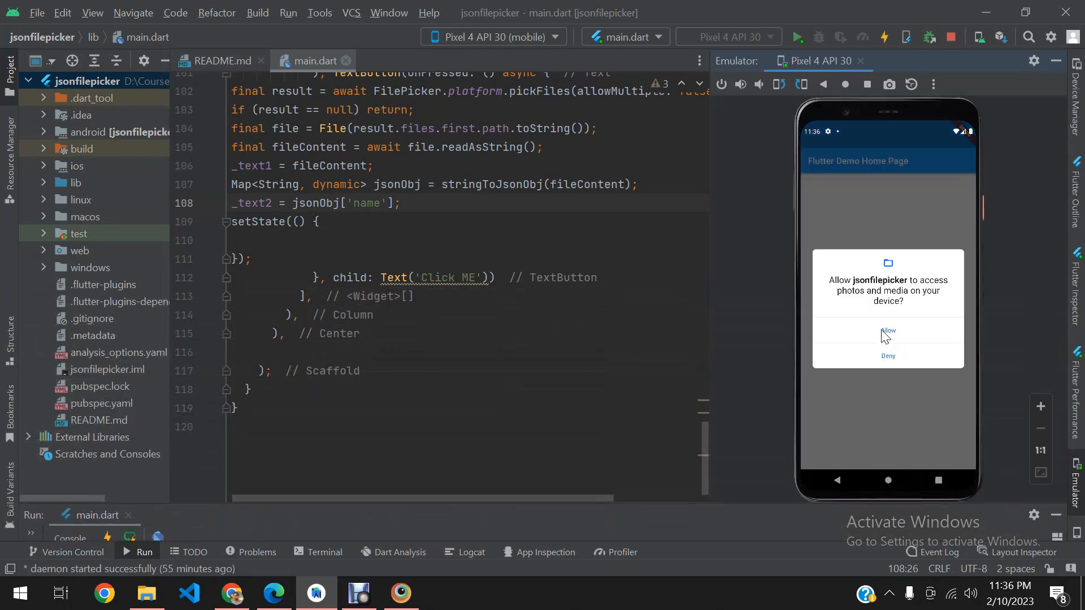
{"action": "left_click", "coordinate": [887, 330]}
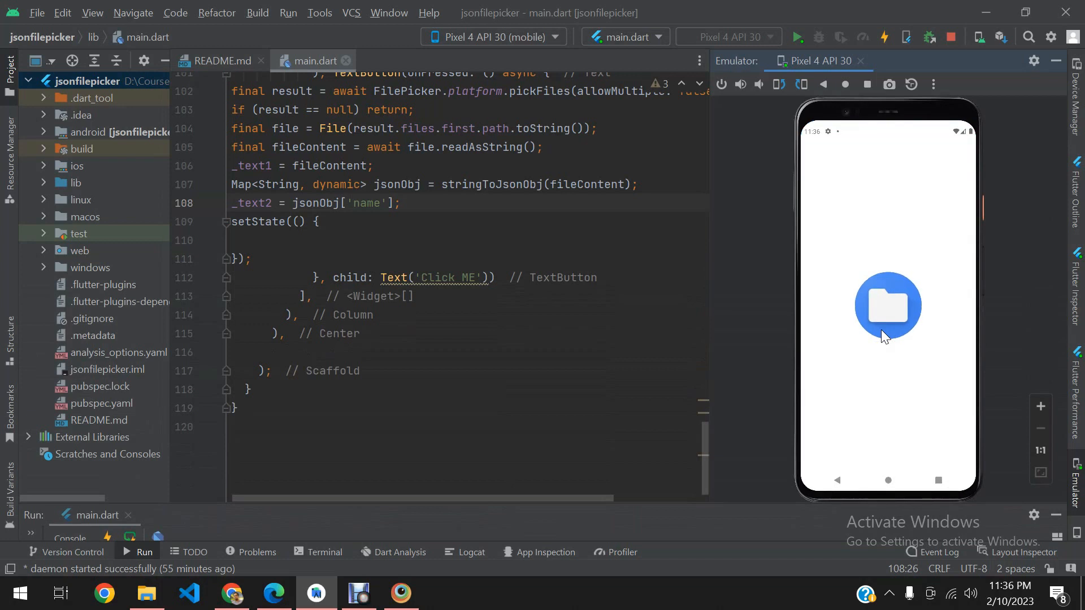
{"action": "left_click", "coordinate": [887, 305]}
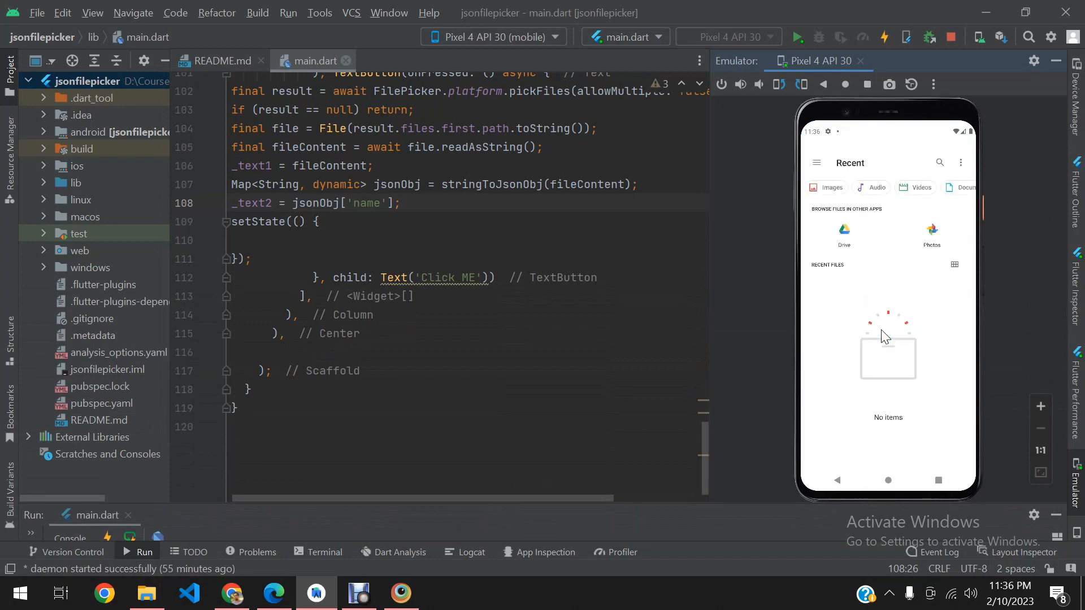
Step: Browse the picker's storage locations and open Documents on sdk_gphone_x86 device storage
{"action": "left_click", "coordinate": [816, 163]}
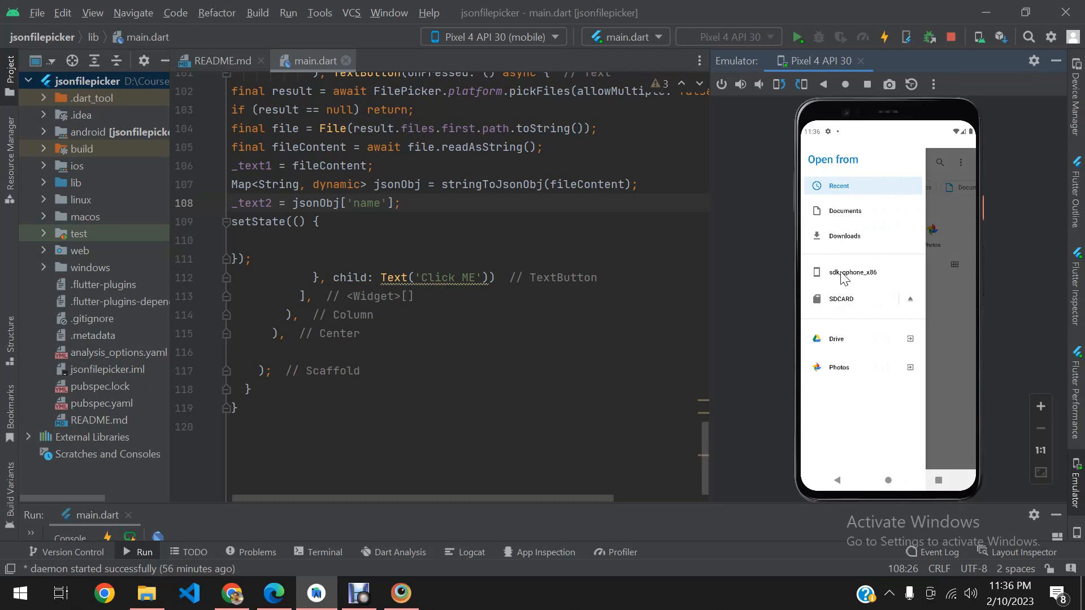
{"action": "left_click", "coordinate": [844, 210]}
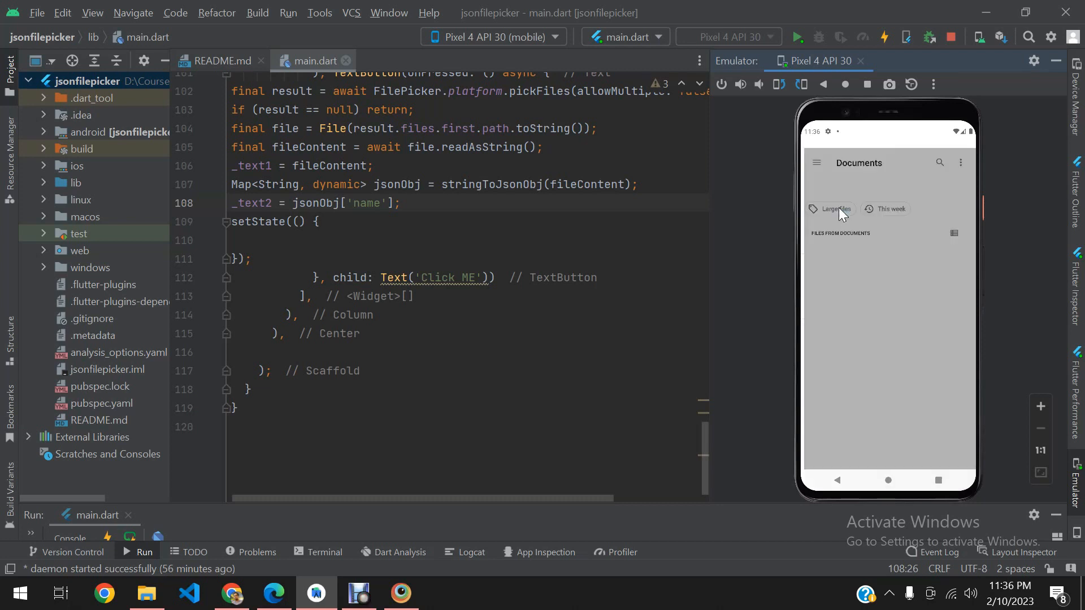
{"action": "left_click", "coordinate": [815, 163]}
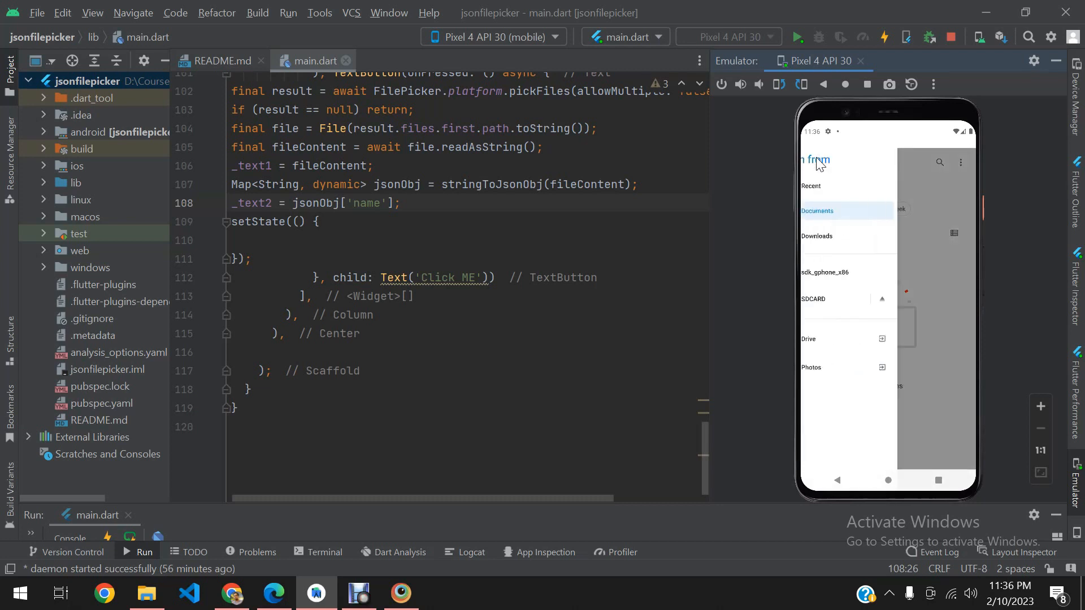
{"action": "left_click", "coordinate": [814, 299]}
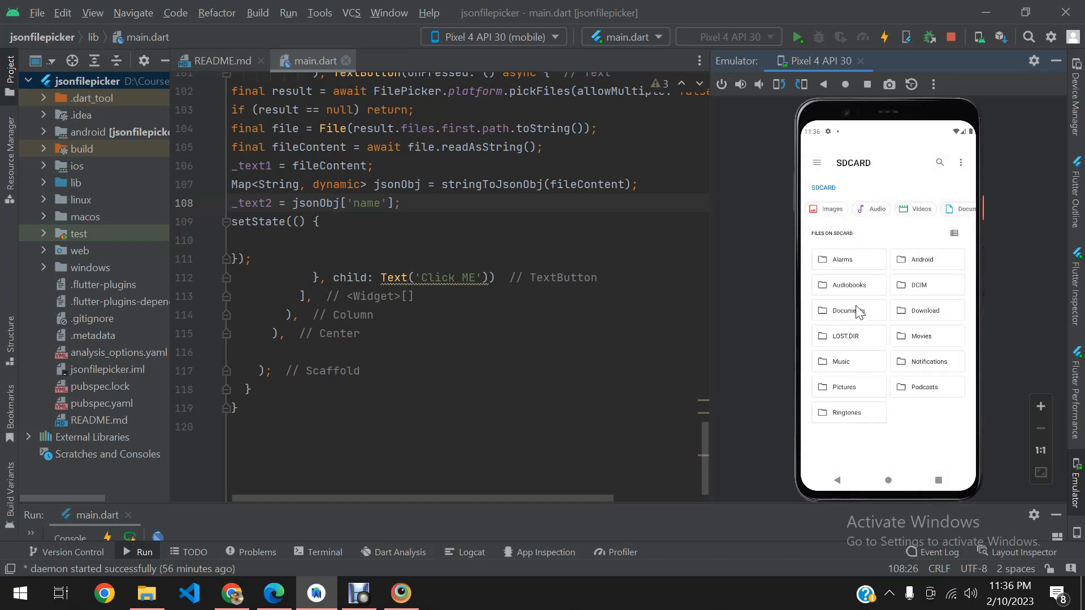
{"action": "left_click", "coordinate": [844, 310]}
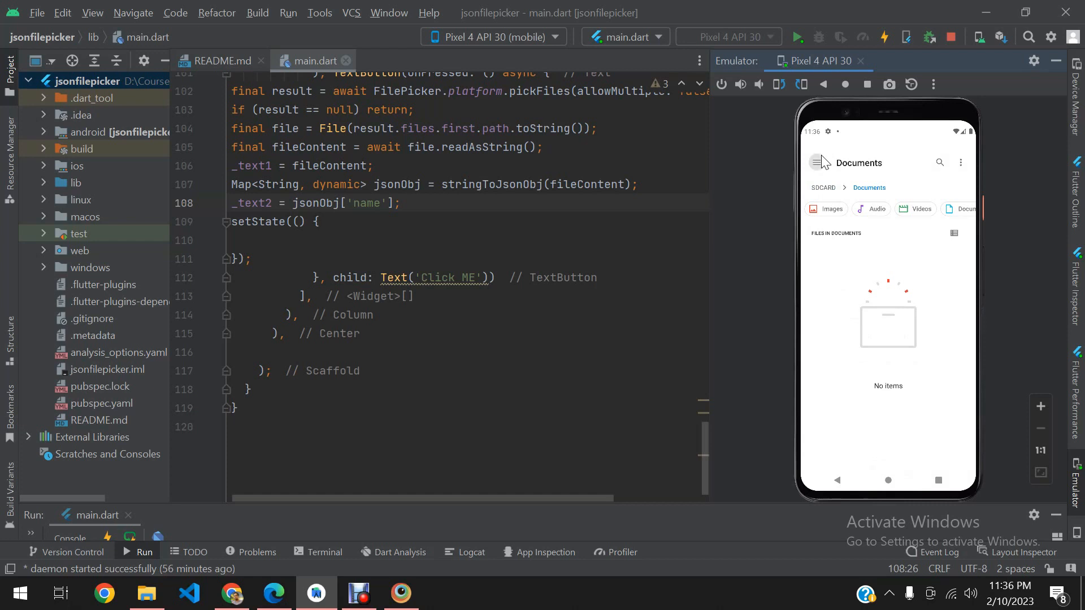
{"action": "left_click", "coordinate": [815, 163]}
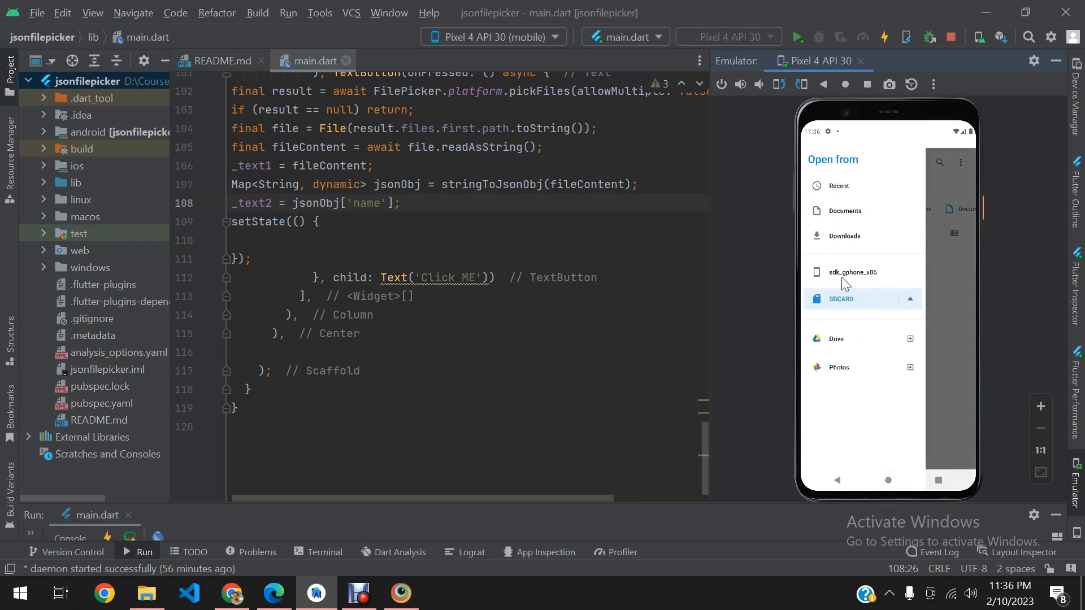
{"action": "left_click", "coordinate": [853, 272]}
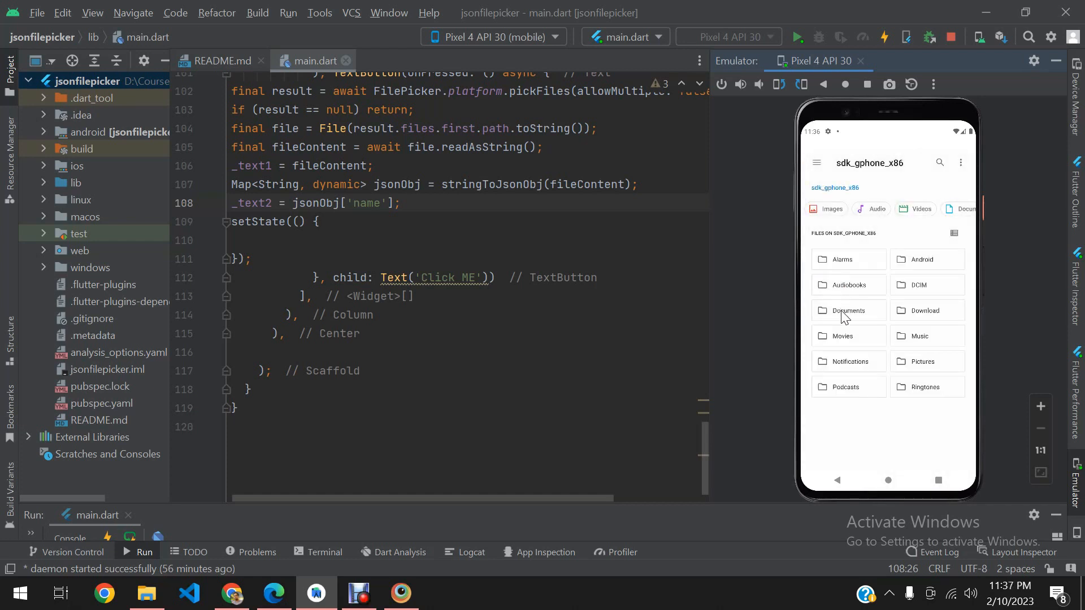
{"action": "left_click", "coordinate": [848, 311]}
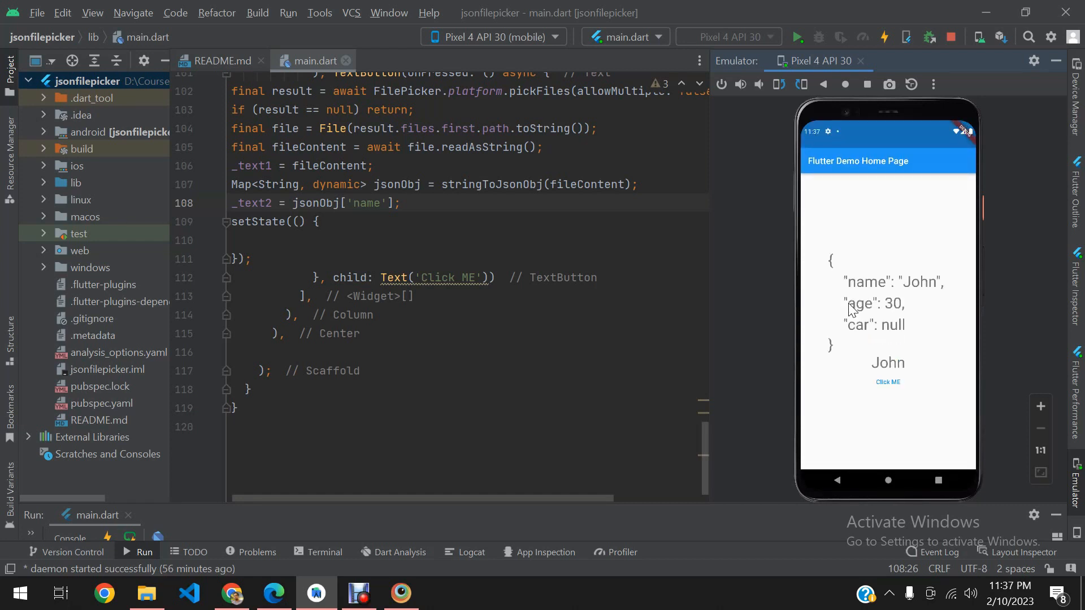
{"action": "mouse_move", "coordinate": [915, 326]}
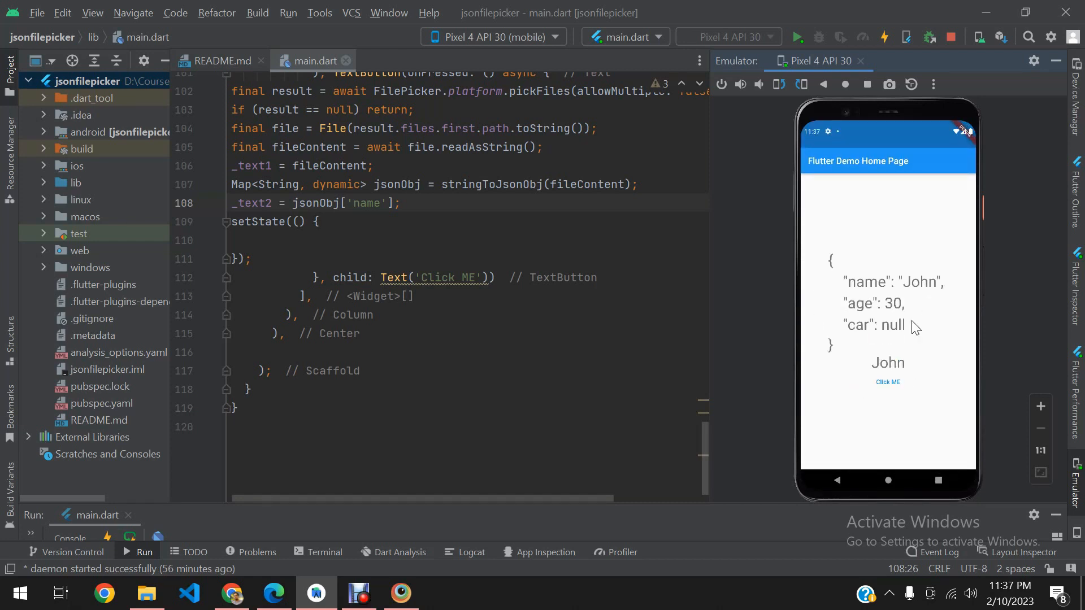
{"action": "mouse_move", "coordinate": [879, 346]}
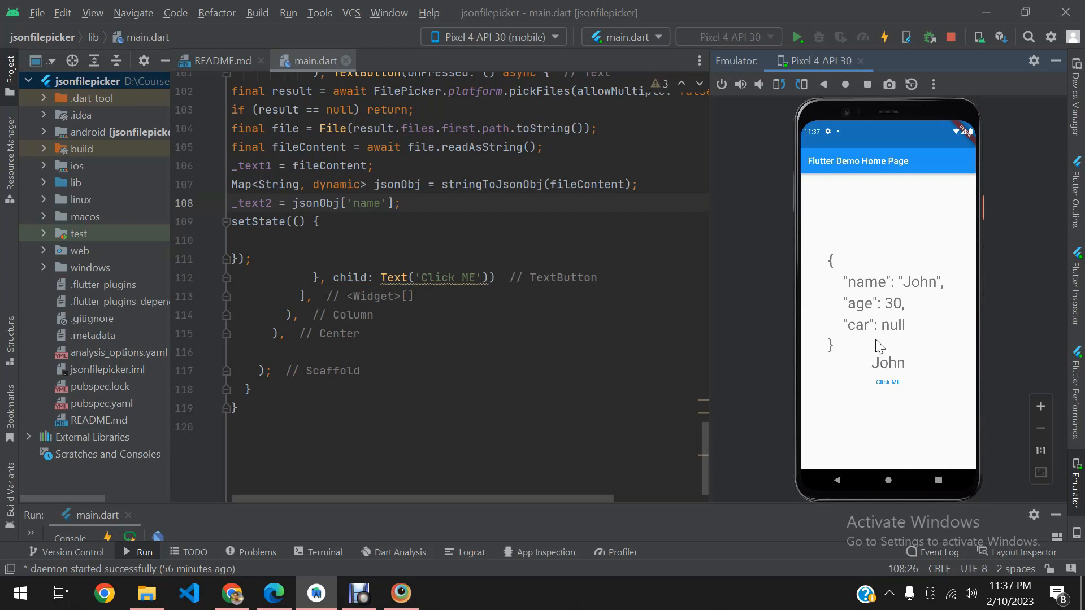